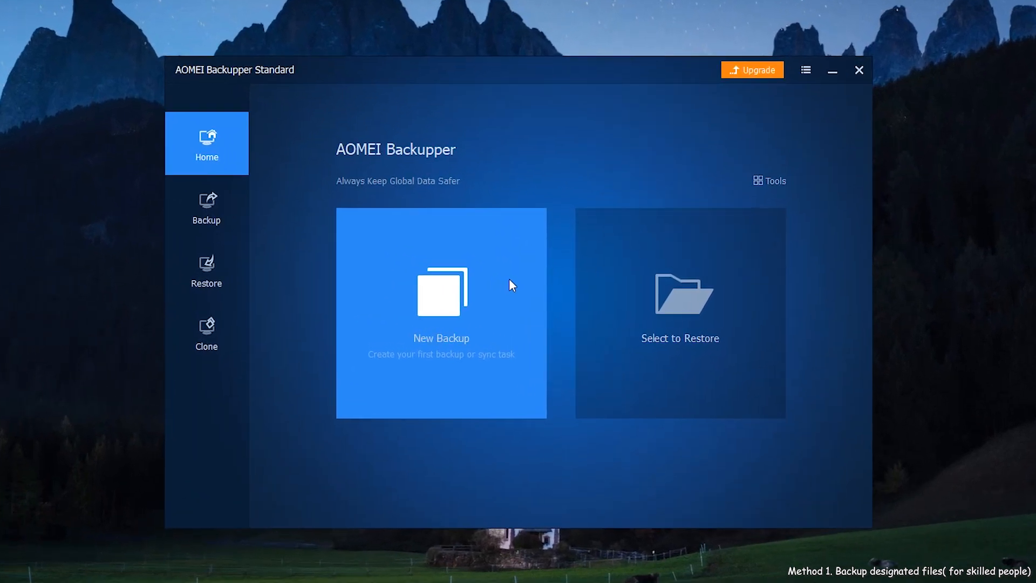
mouse_move(312, 213)
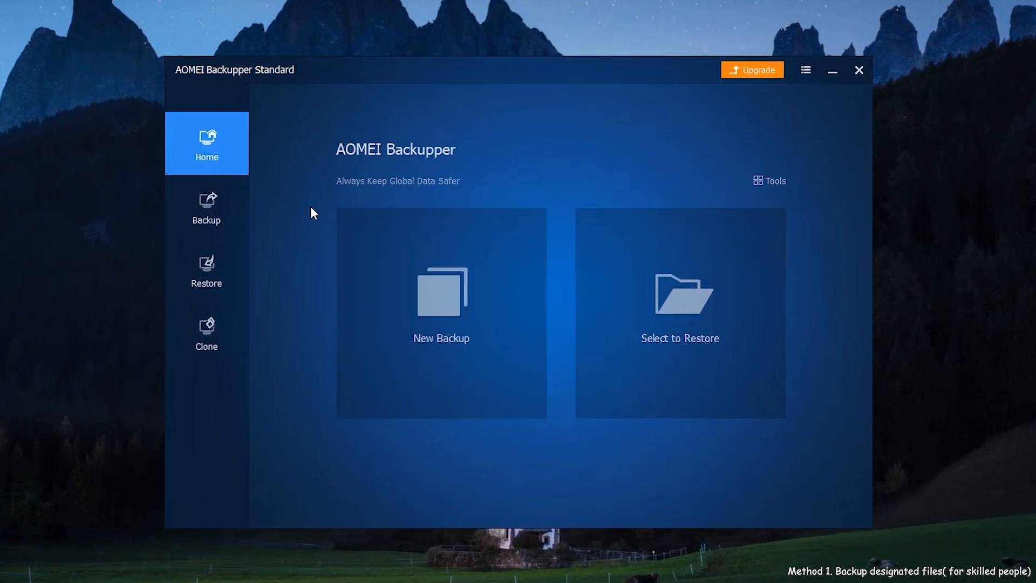
- Begin a new File Backup task from the Backup section
click(206, 206)
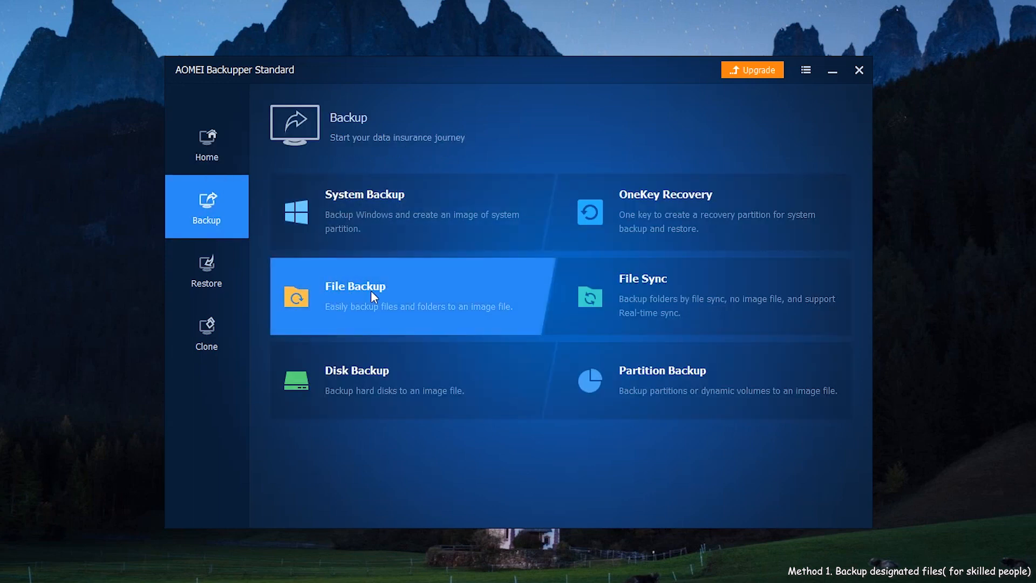
click(365, 296)
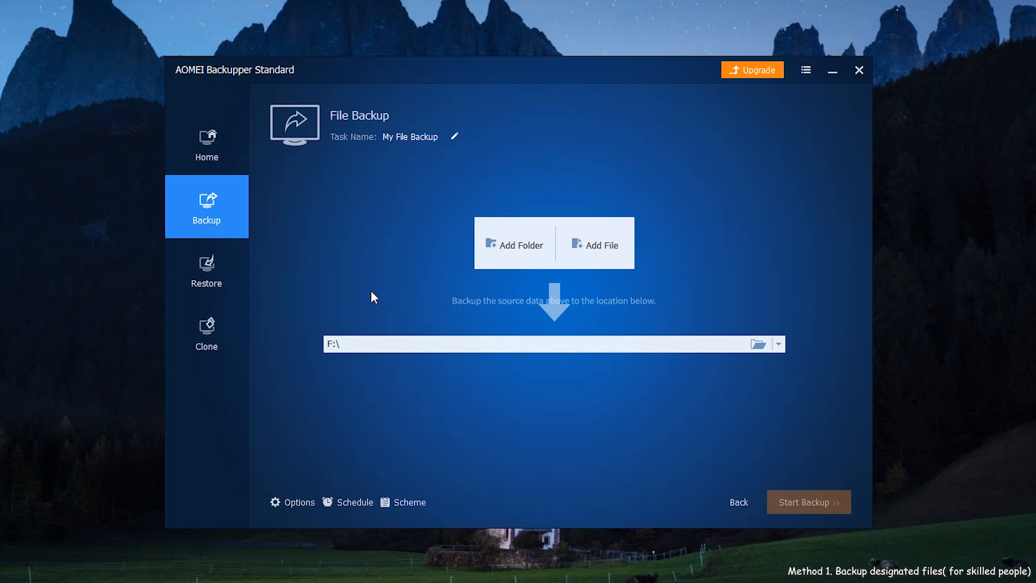
mouse_move(596, 253)
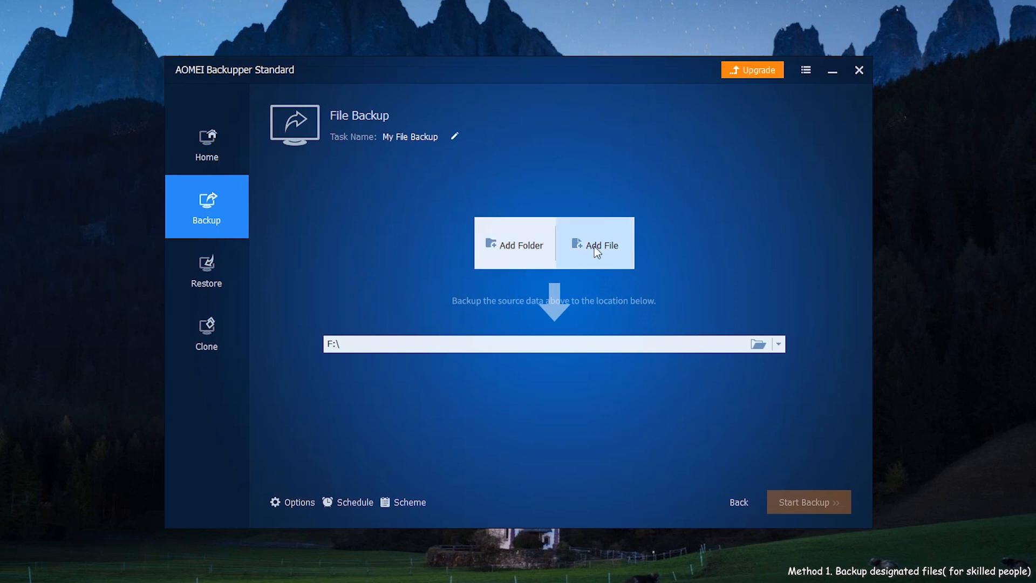
- Add the 8.19 video from skilled people > 1.create a system image windows 10 as a backup source
click(596, 246)
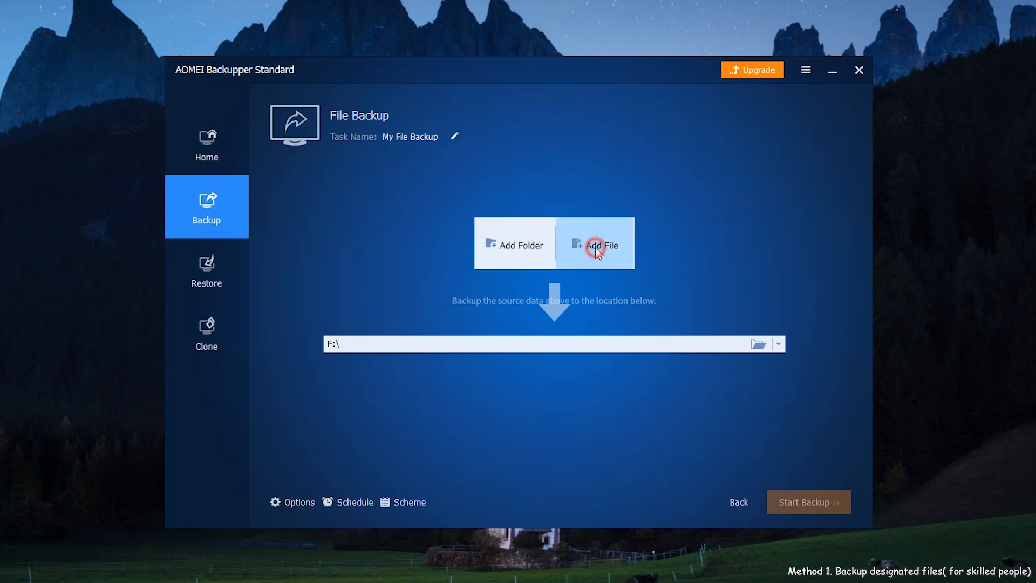
click(600, 246)
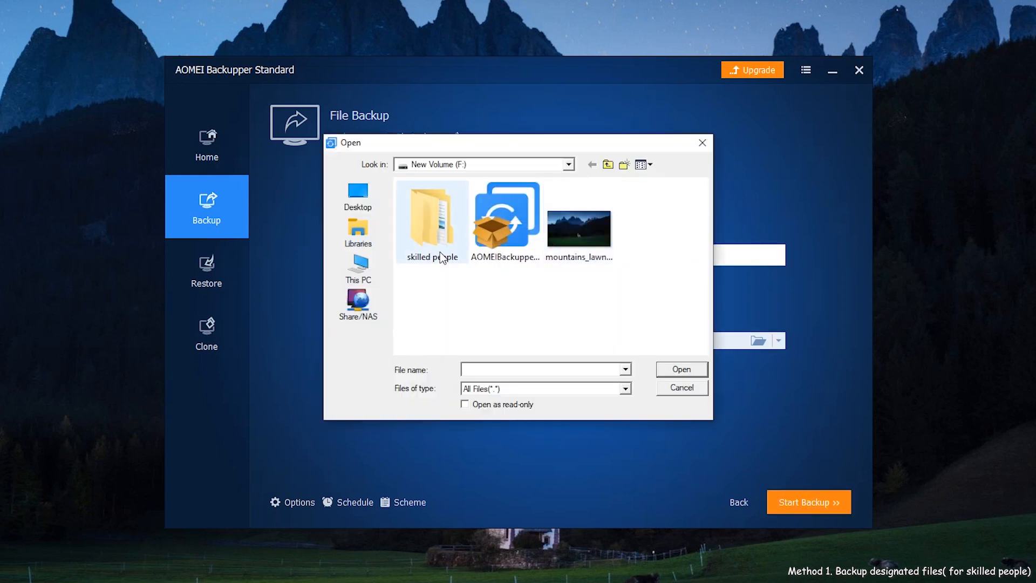
double_click(432, 216)
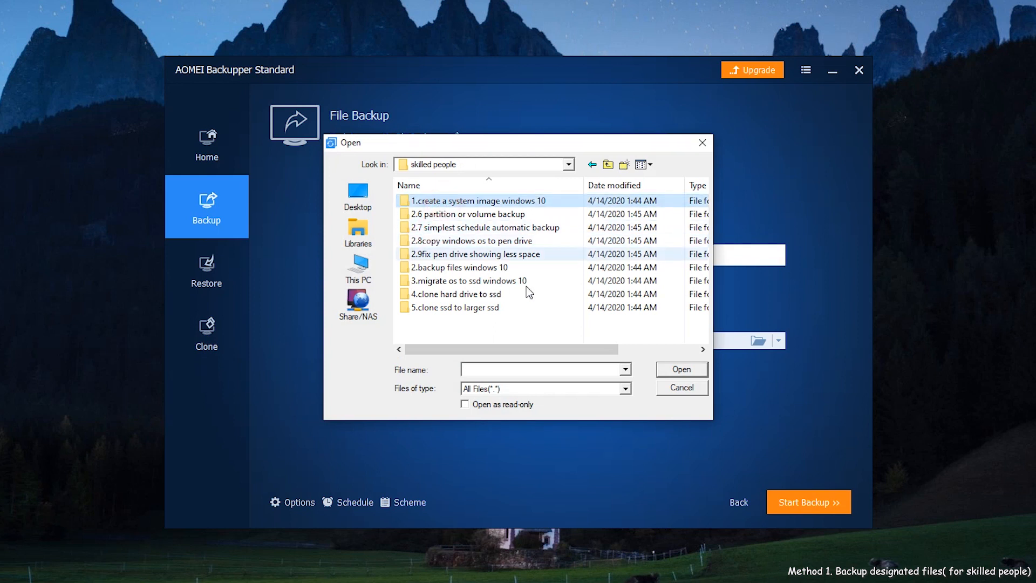
double_click(475, 201)
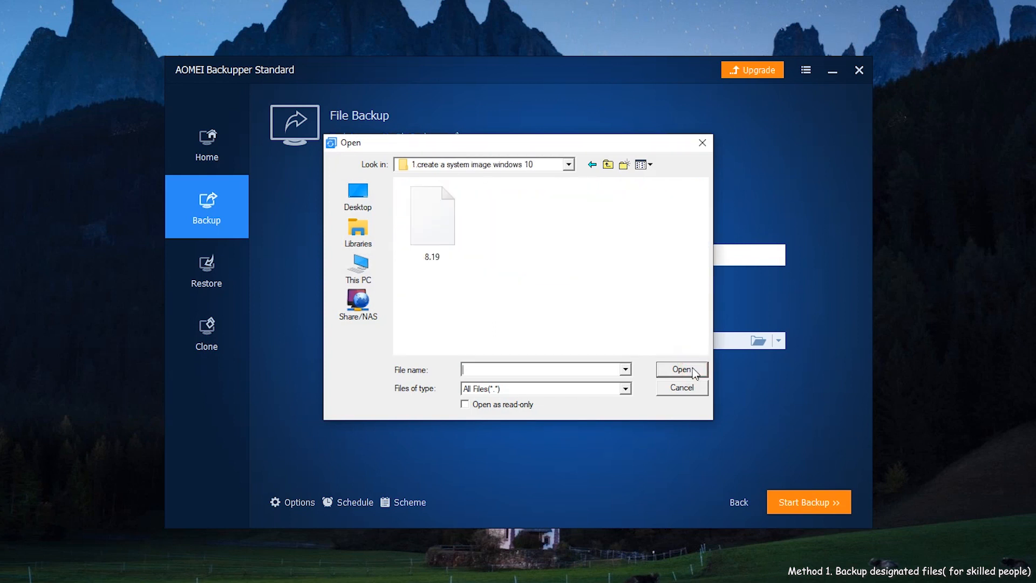
click(432, 218)
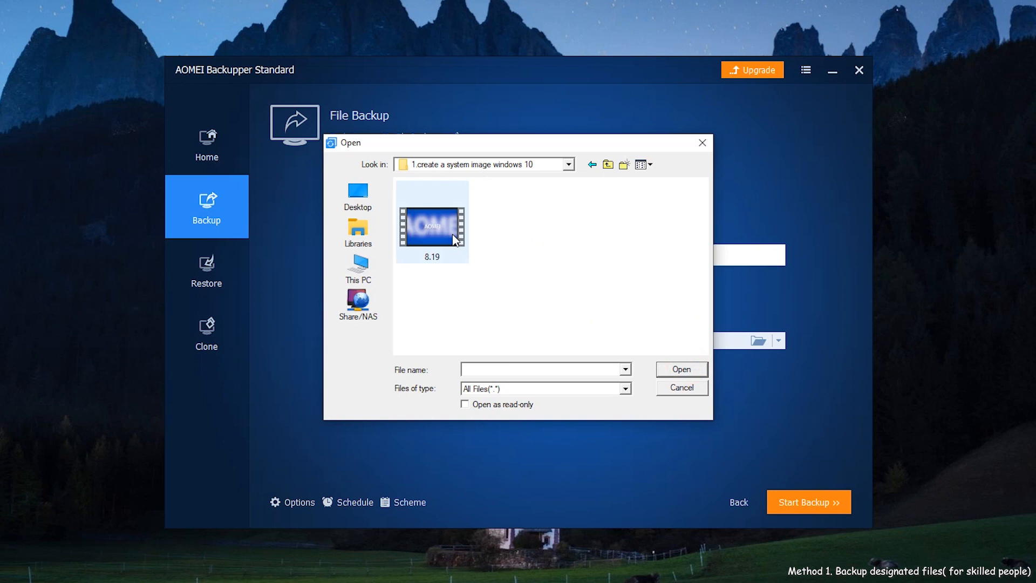
click(682, 369)
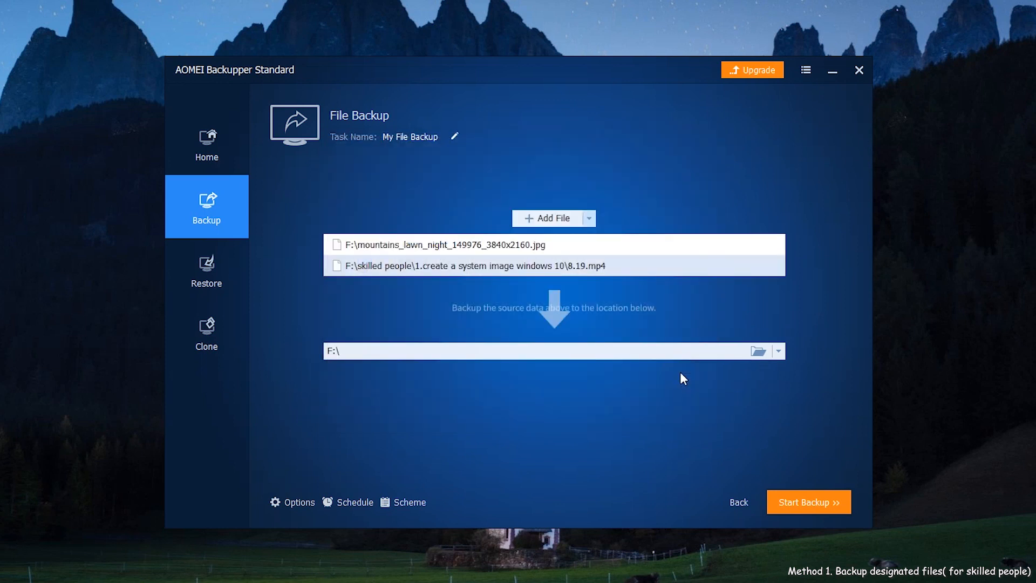
mouse_move(691, 302)
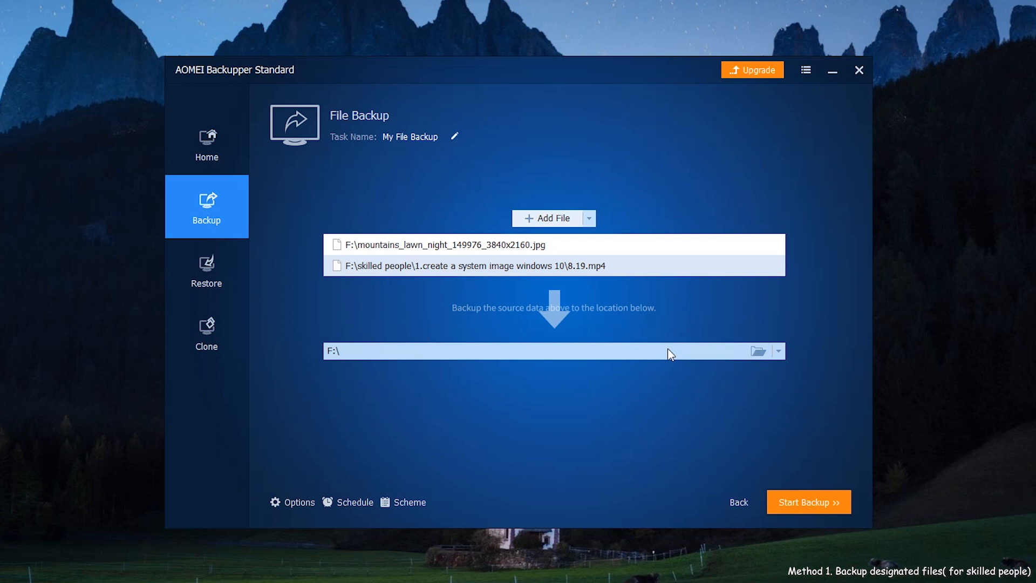
click(759, 351)
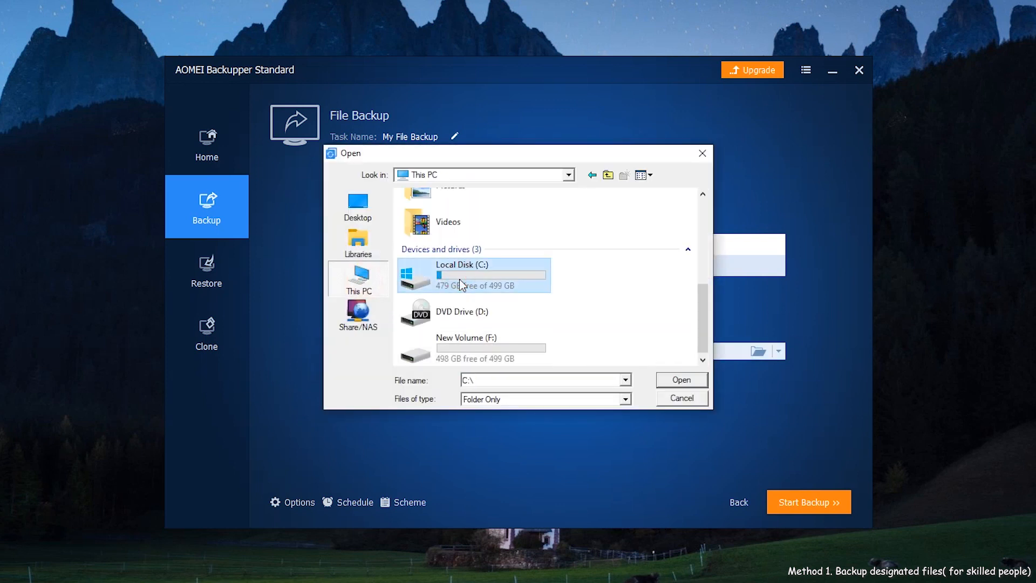
mouse_move(454, 351)
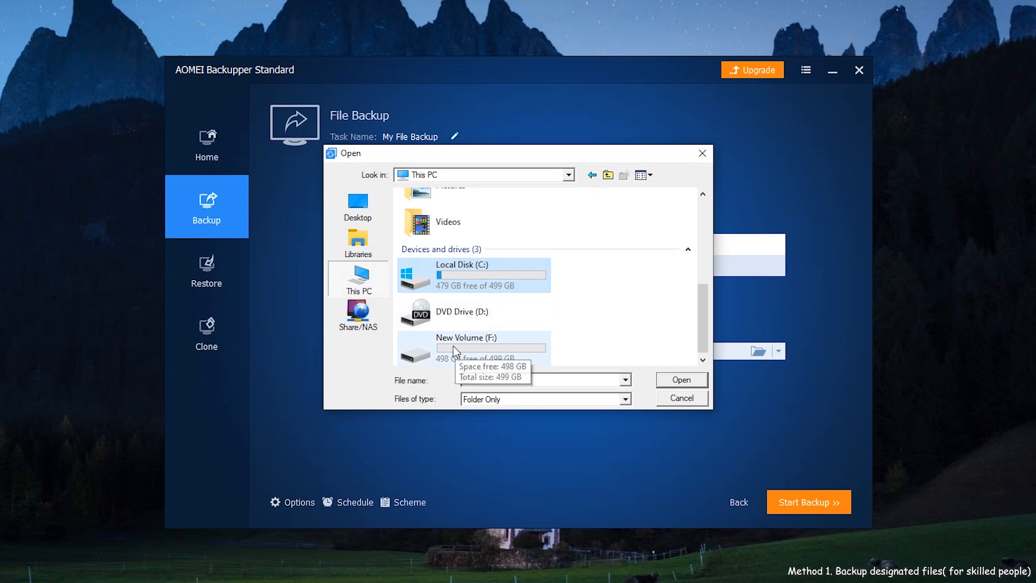
click(466, 343)
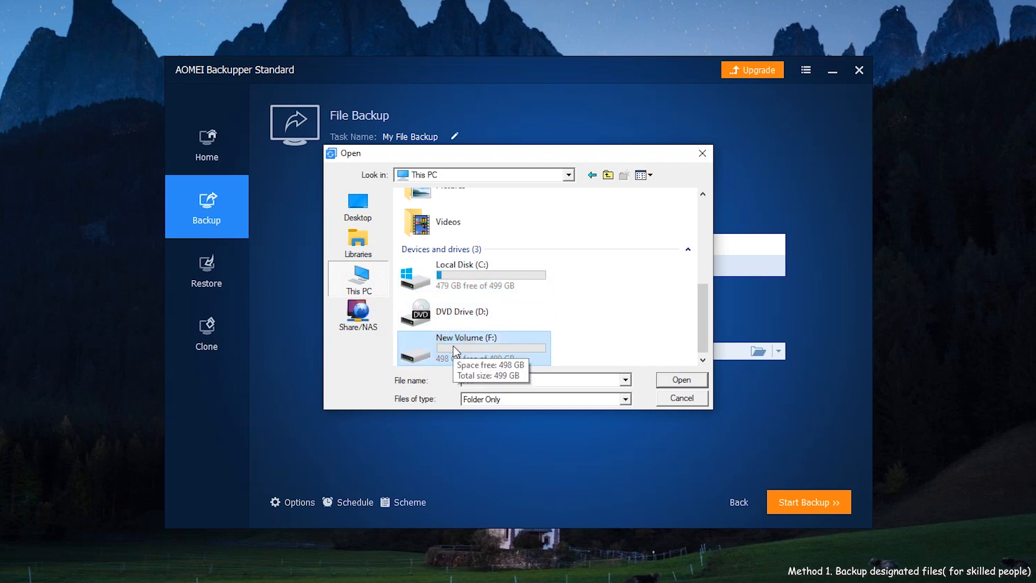
click(471, 348)
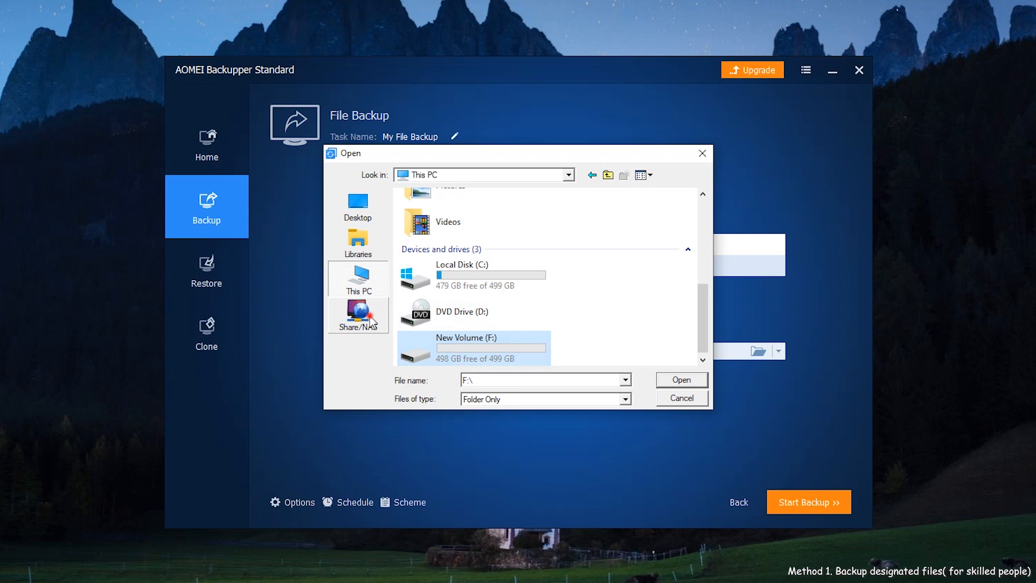
click(358, 314)
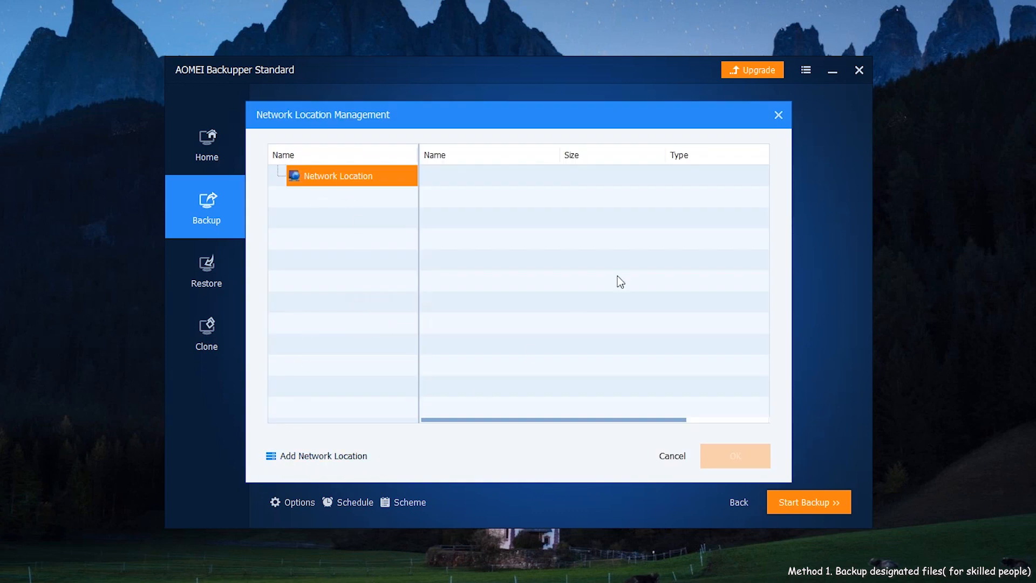
mouse_move(779, 116)
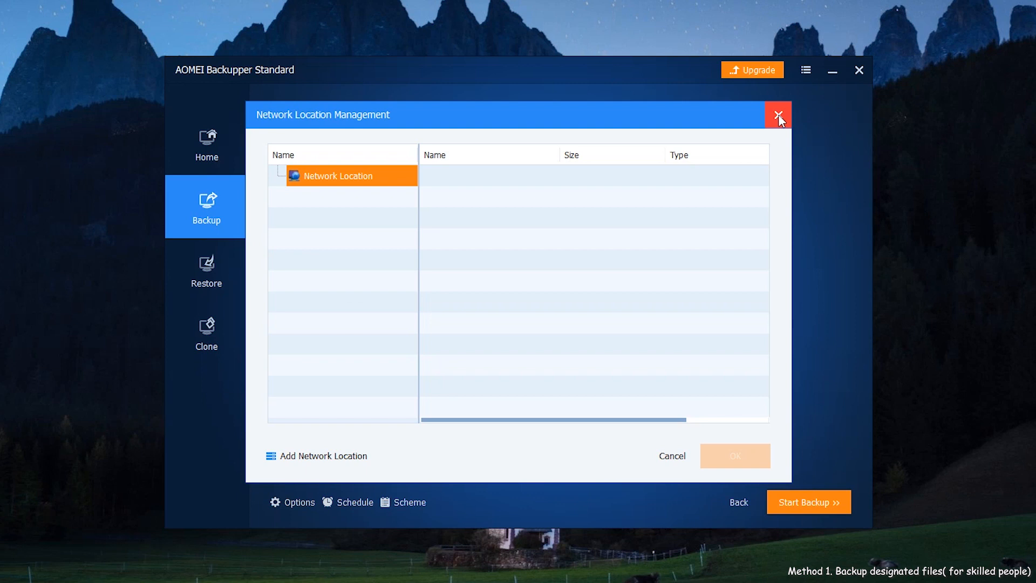
click(777, 115)
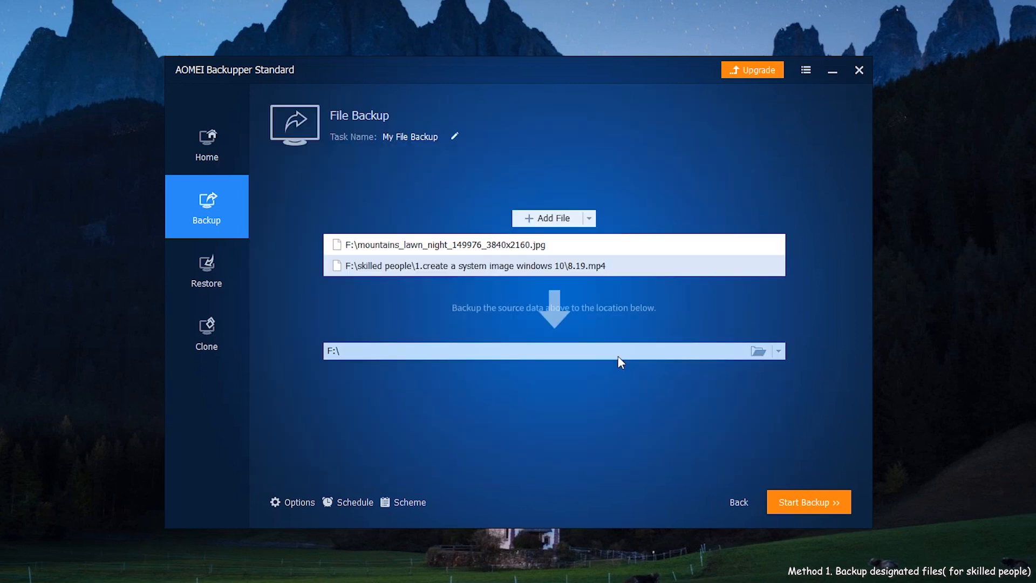
mouse_move(762, 420)
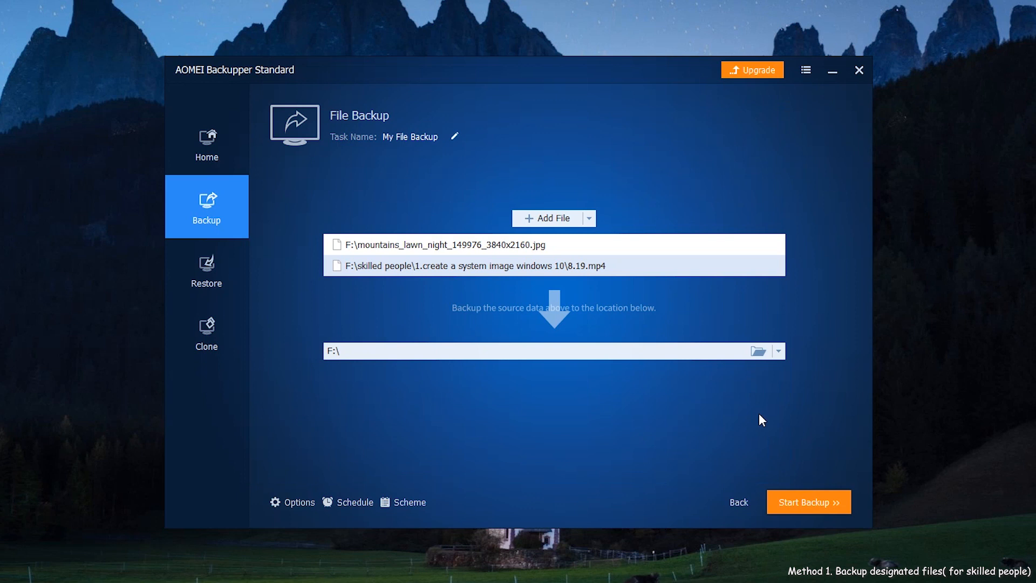
- Run the two-file backup to F:\ and finish once it completes
click(810, 502)
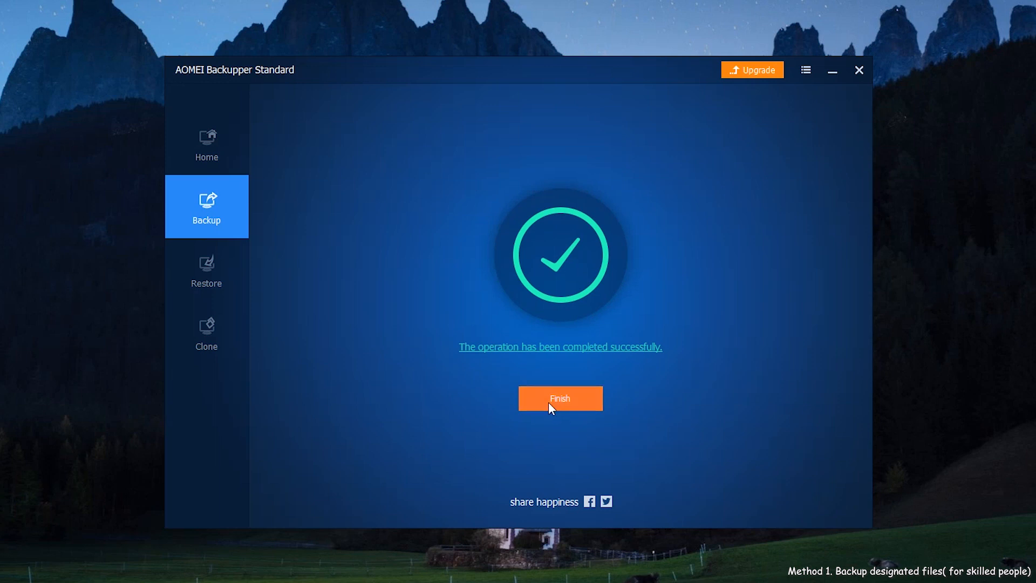
click(562, 398)
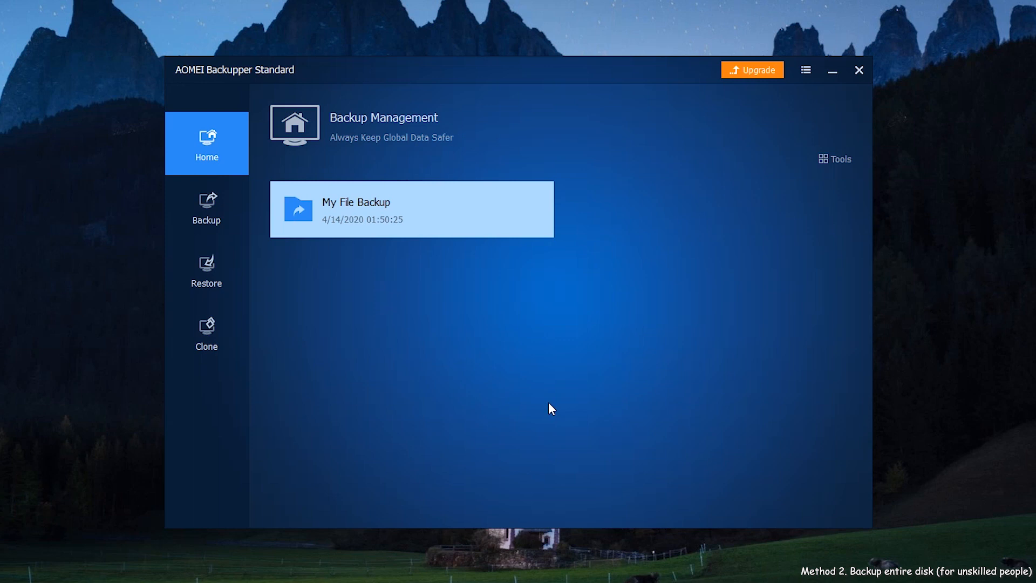
- Begin a new Disk Backup task with destination F:\ and move to choosing the source disk
click(206, 206)
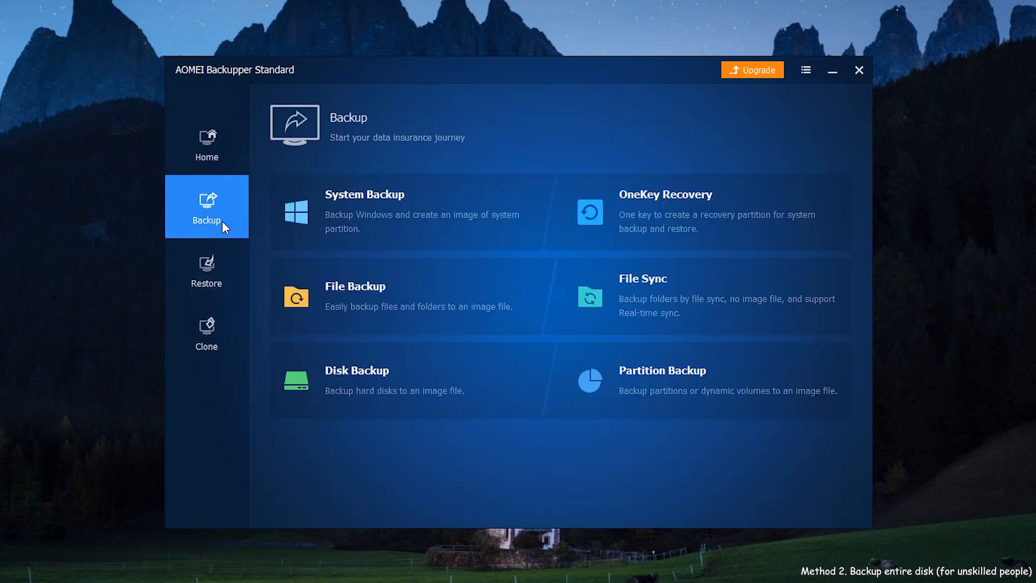
mouse_move(242, 232)
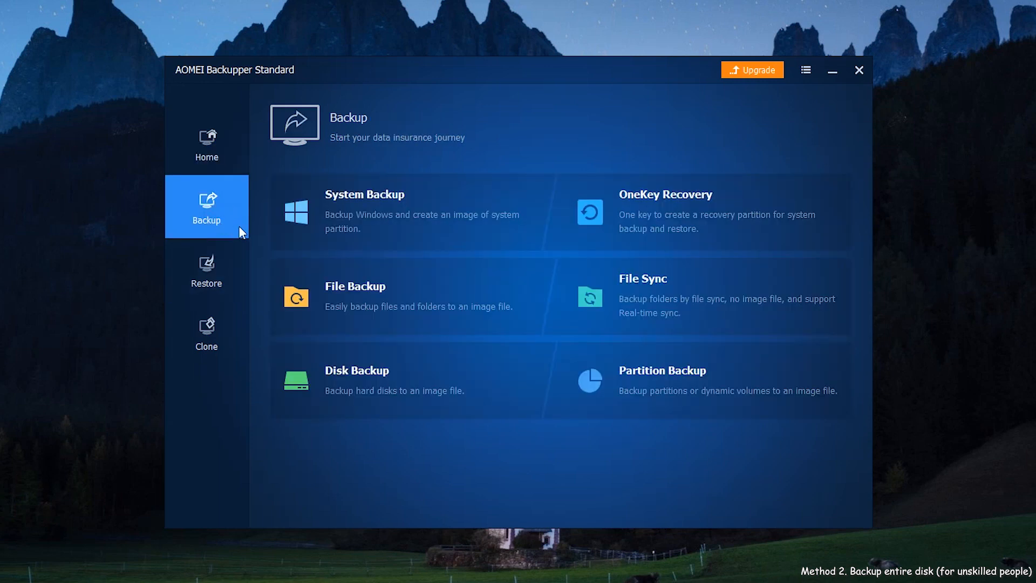
mouse_move(410, 389)
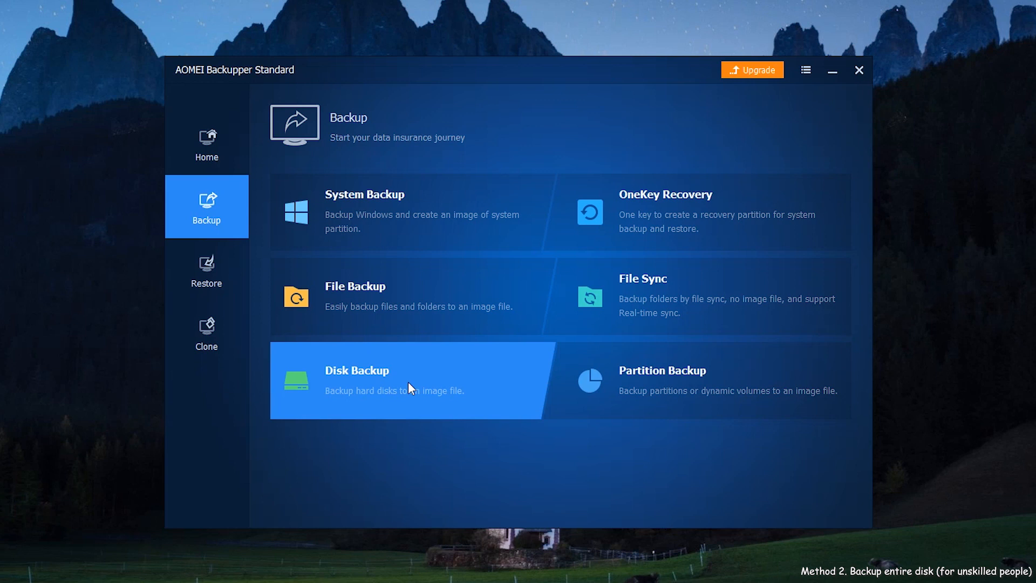
click(408, 386)
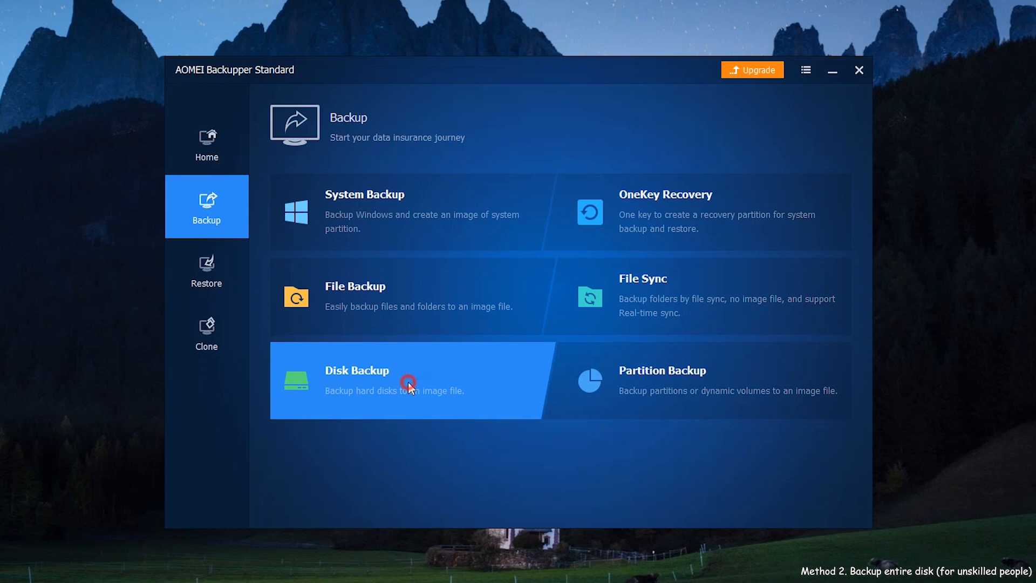
click(407, 385)
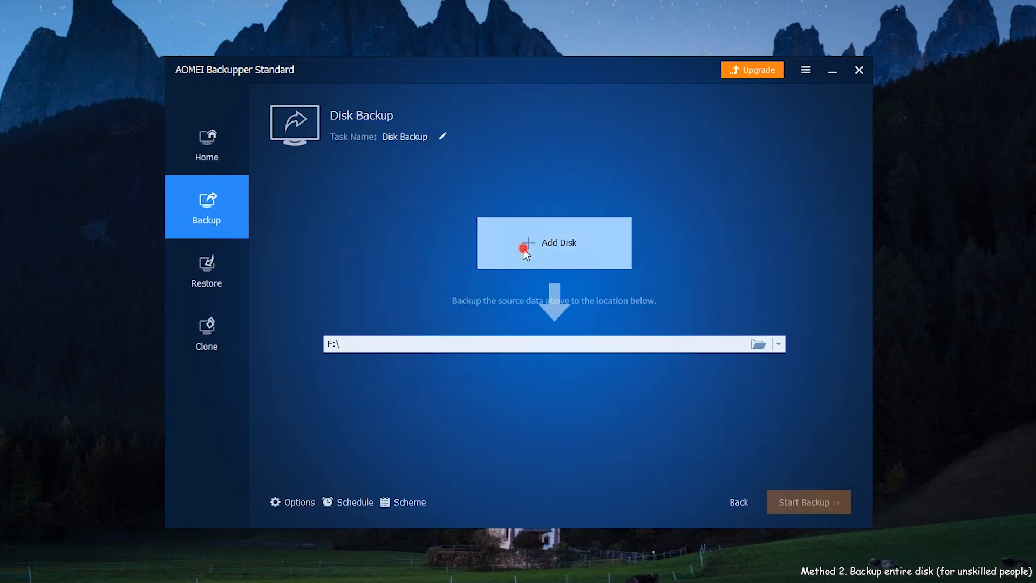
- Set Disk1 as the source and New Volume (F:) as the destination, then start the disk backup
click(525, 252)
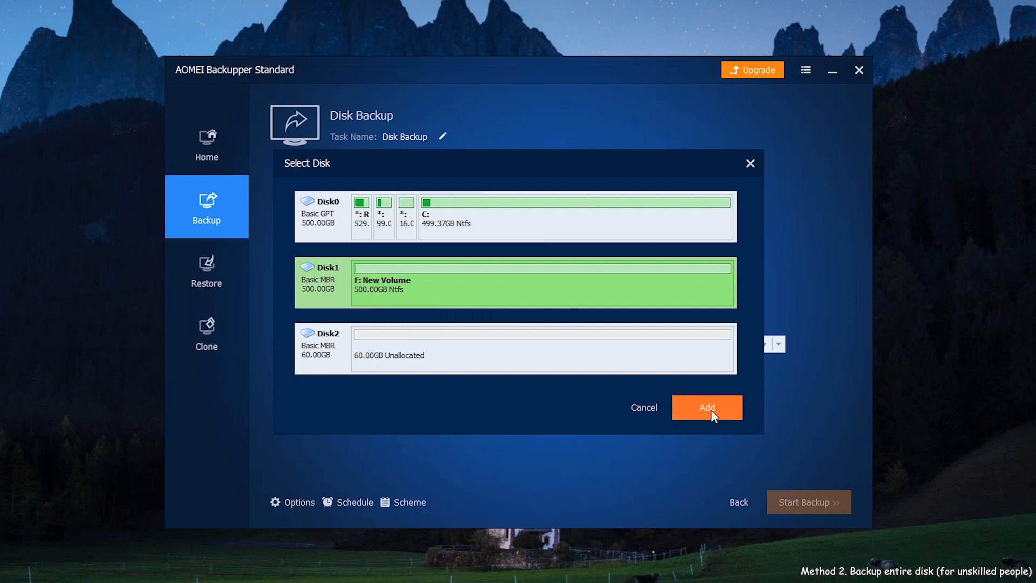
click(707, 408)
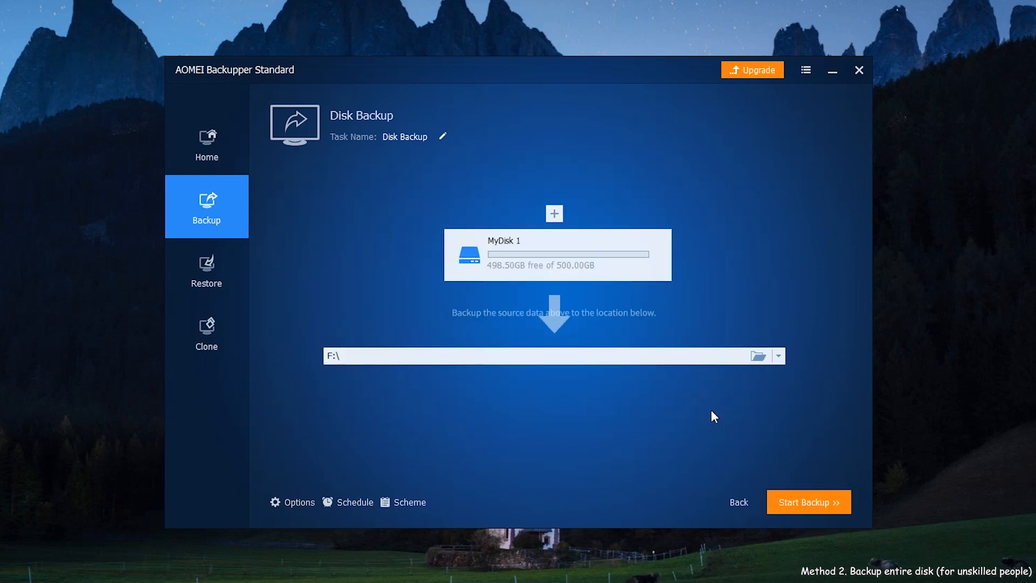
click(695, 356)
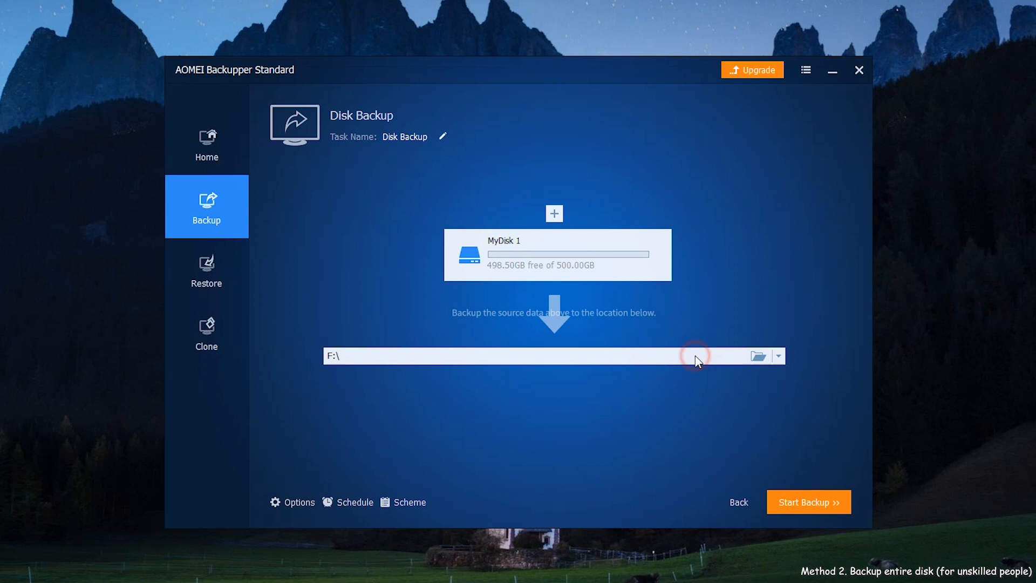
click(758, 356)
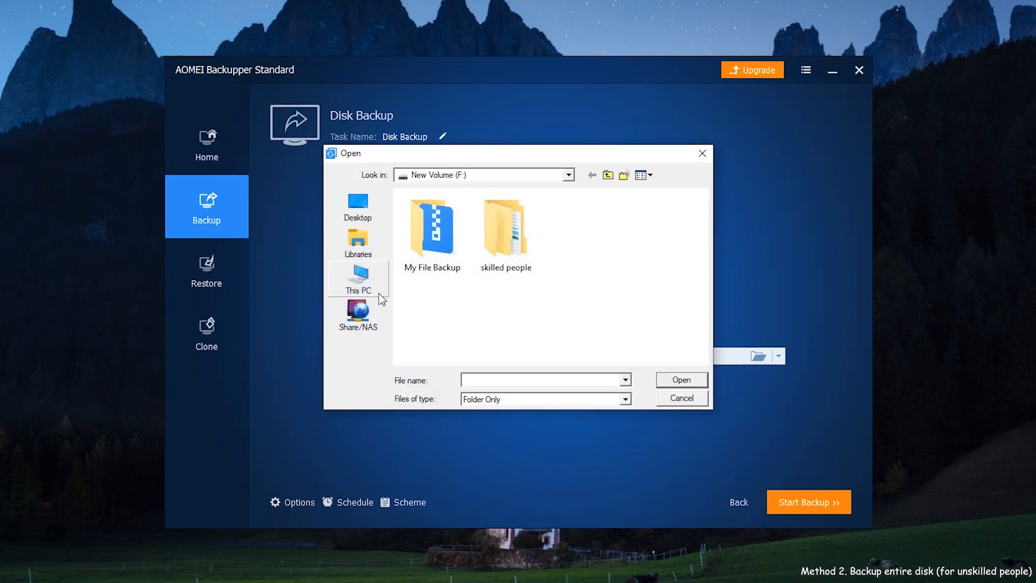
click(358, 277)
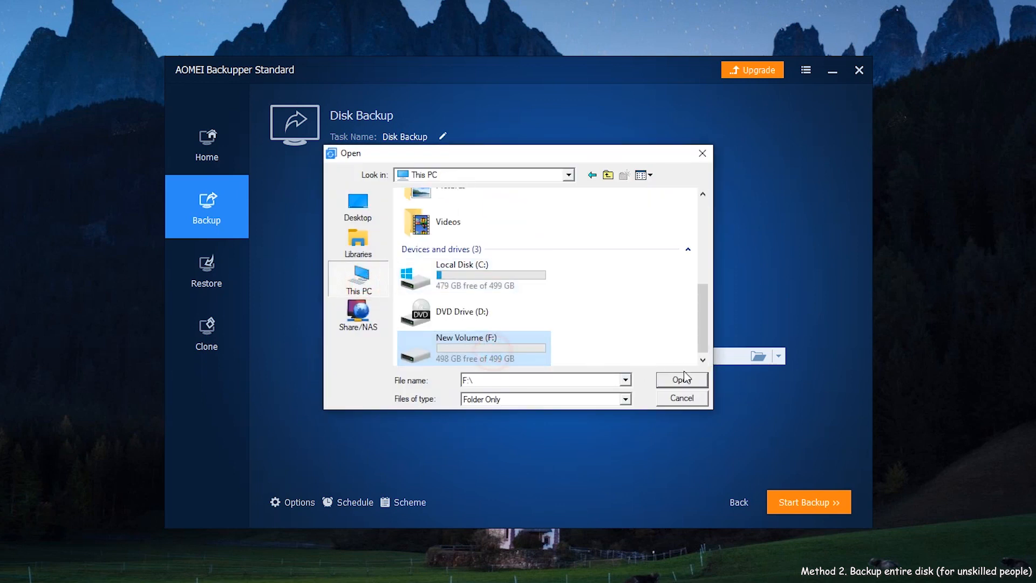
click(682, 380)
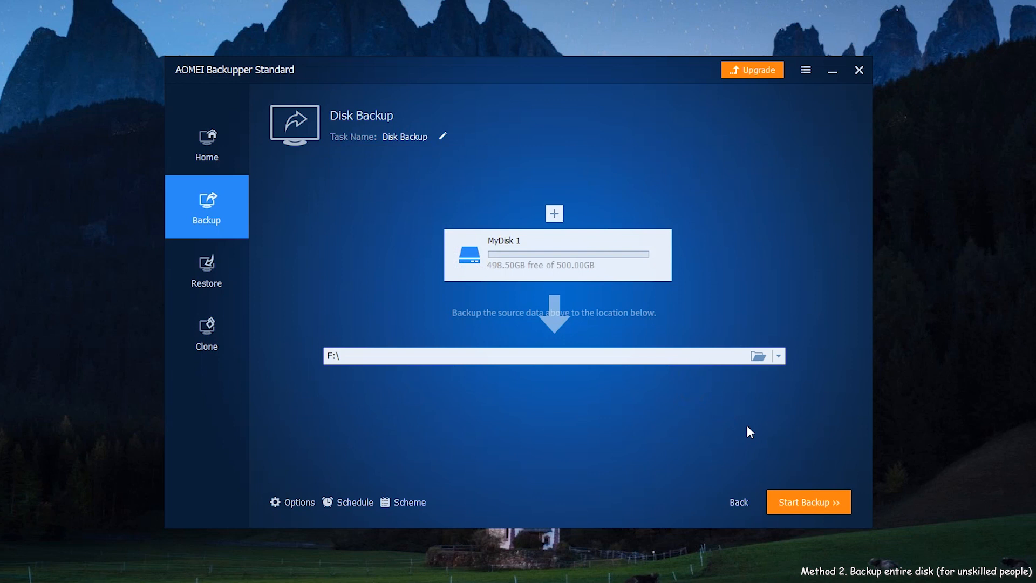
click(810, 502)
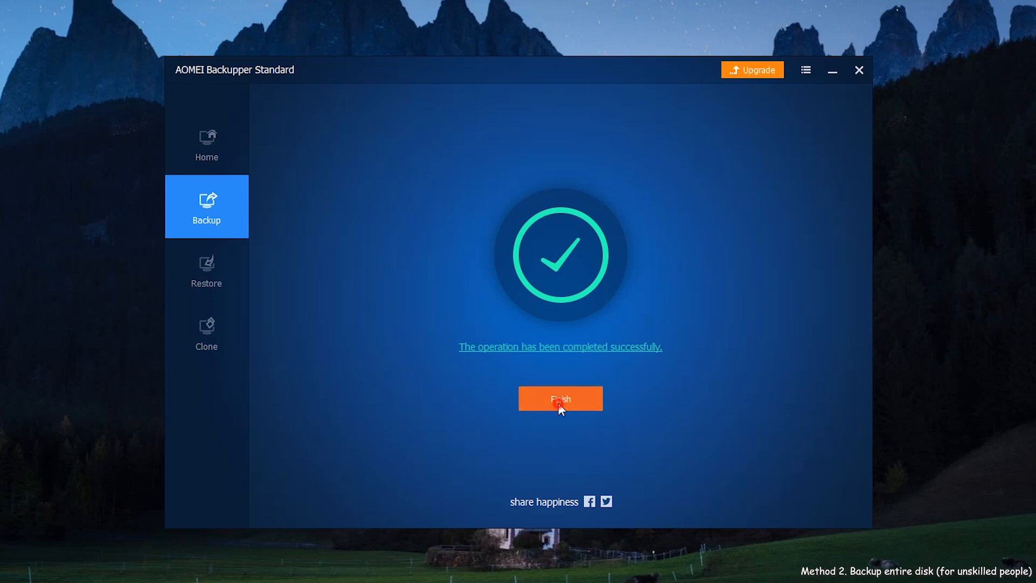
- Finish the completed disk backup and close AOMEI Backupper
click(560, 399)
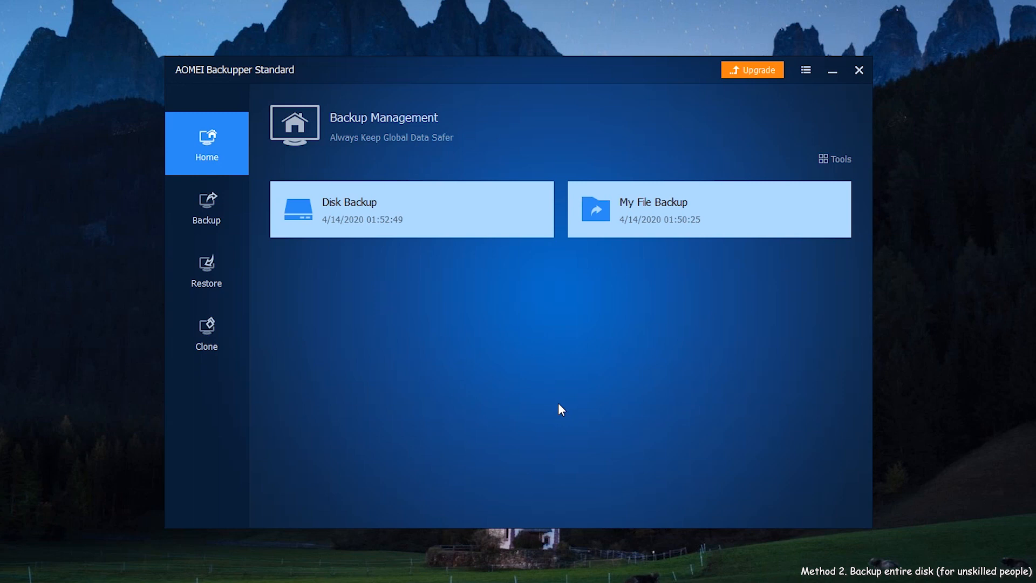
click(859, 70)
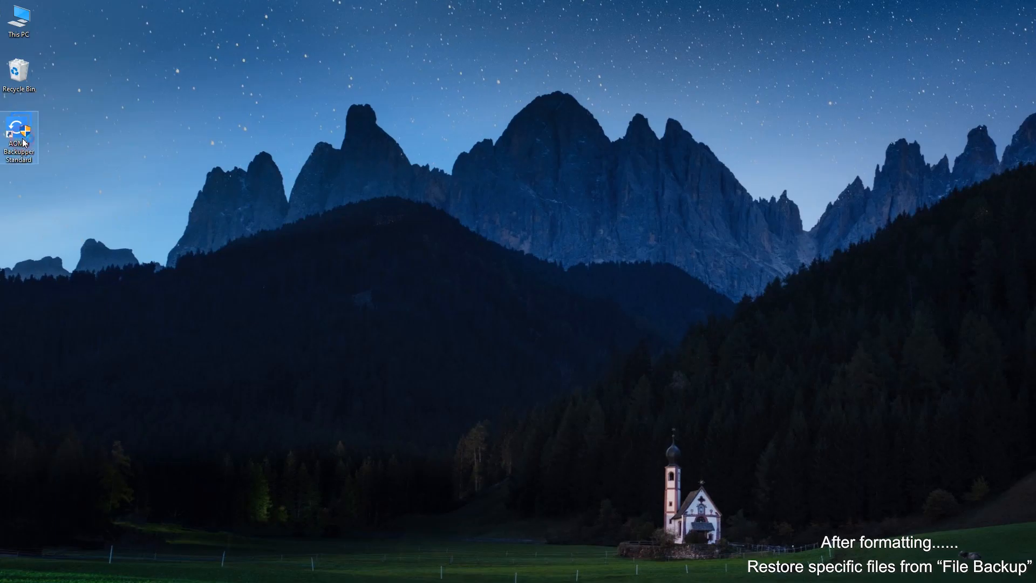
- Relaunch AOMEI Backupper and begin a restore from My File Backup
double_click(21, 128)
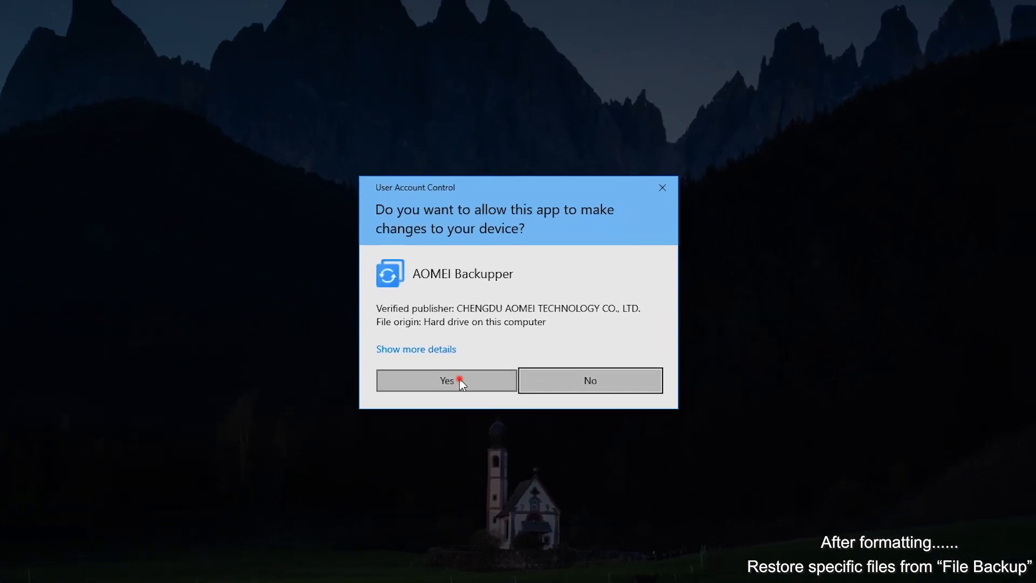
click(460, 380)
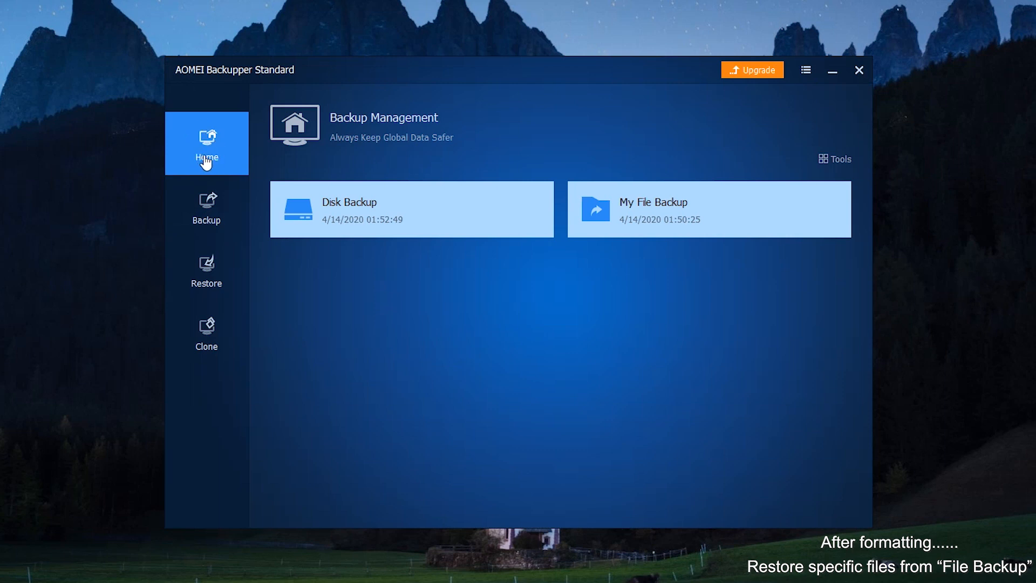
mouse_move(552, 278)
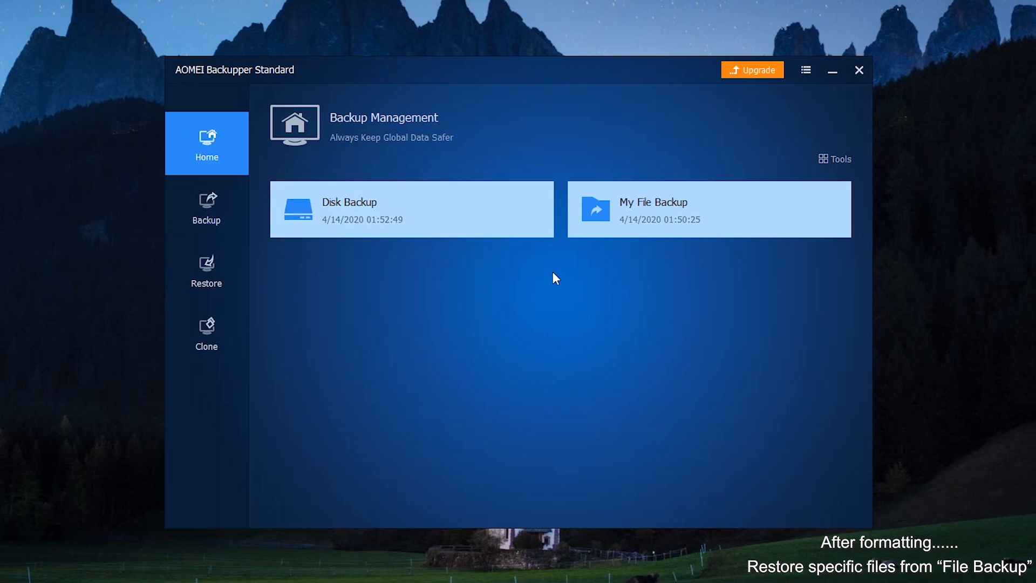
mouse_move(682, 216)
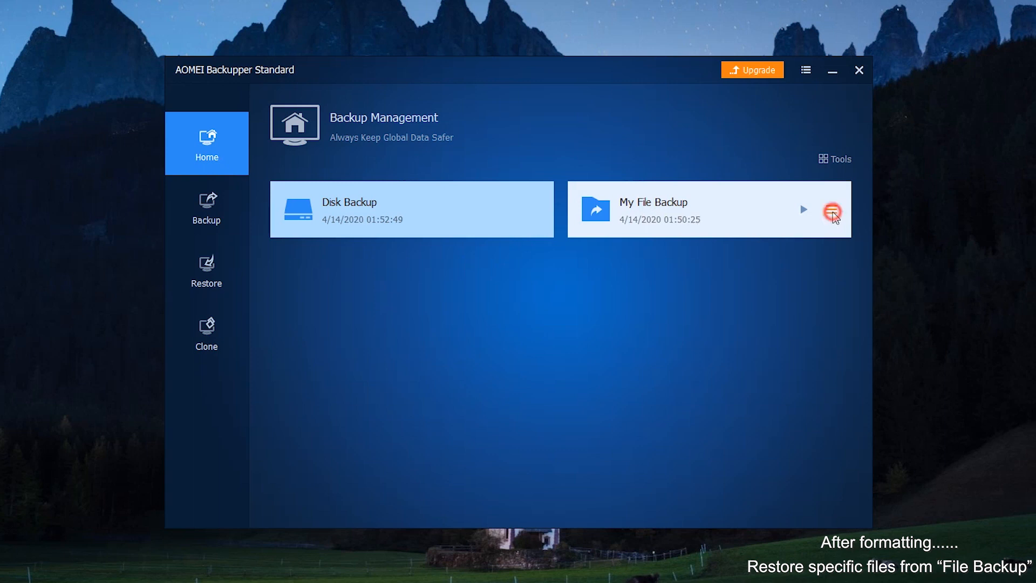
click(831, 209)
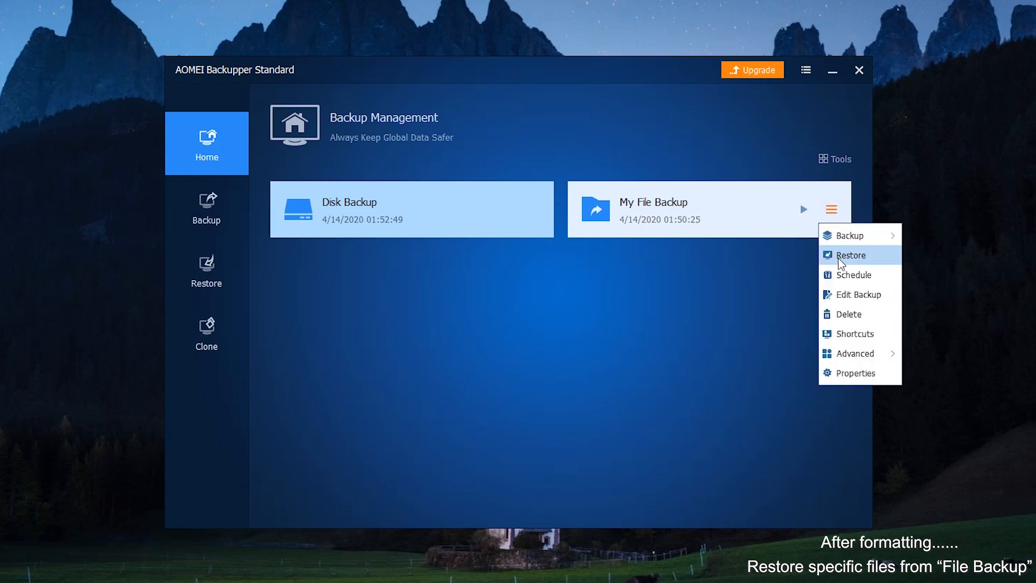
click(851, 255)
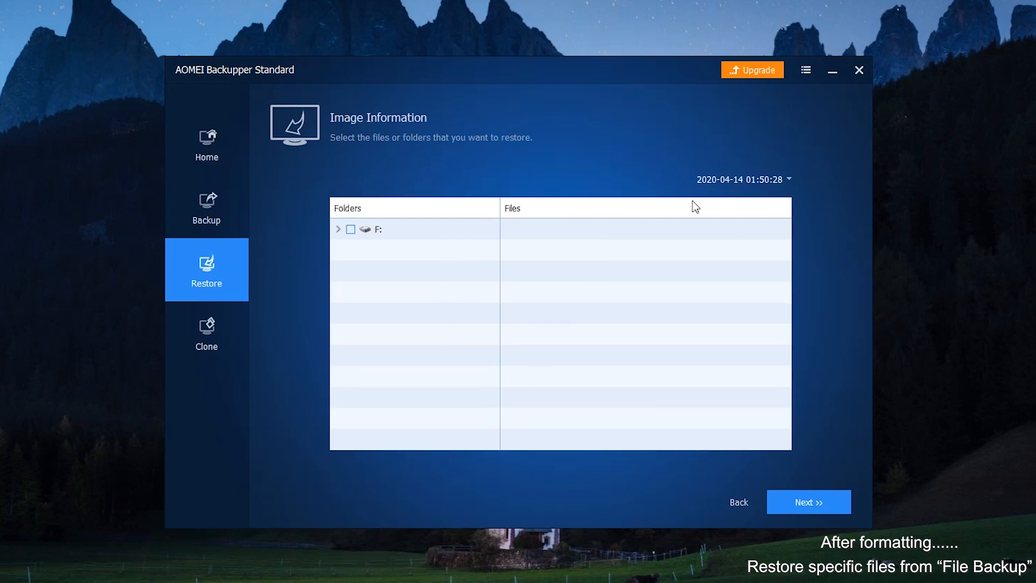
- Expand F: > skilled people and tick the 1.create a system image folder with 8.19.mp4
click(337, 229)
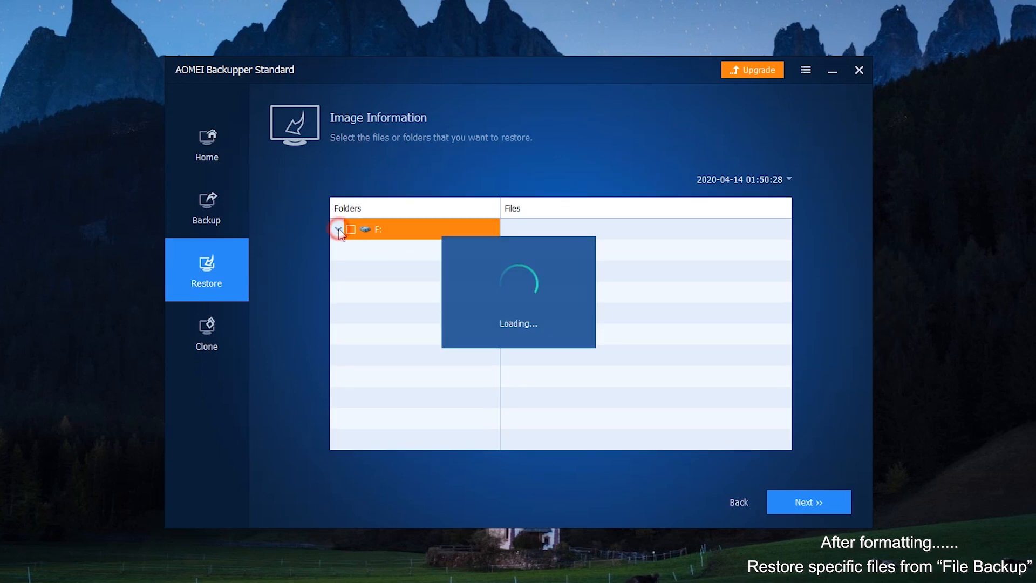
click(339, 229)
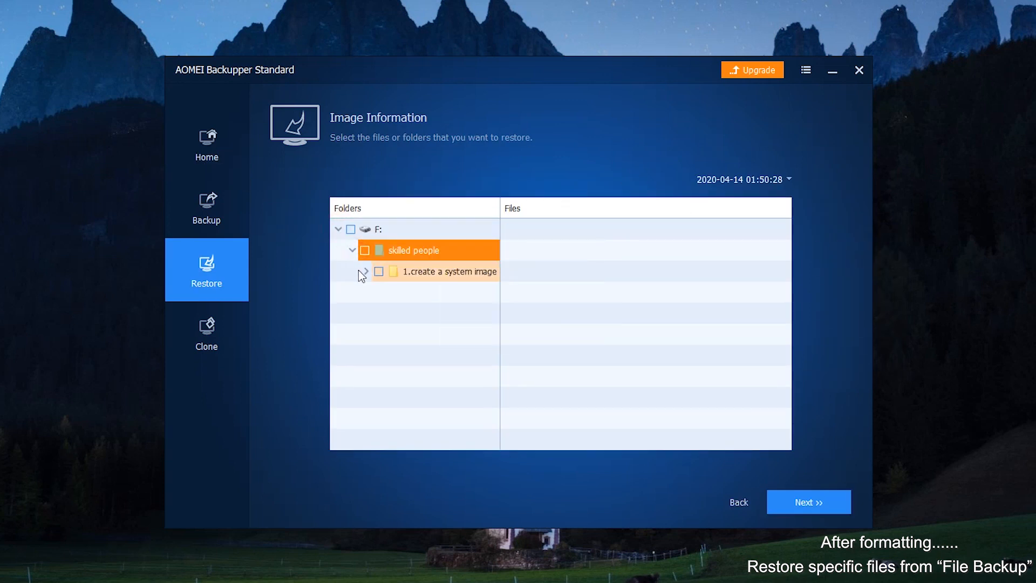
click(449, 272)
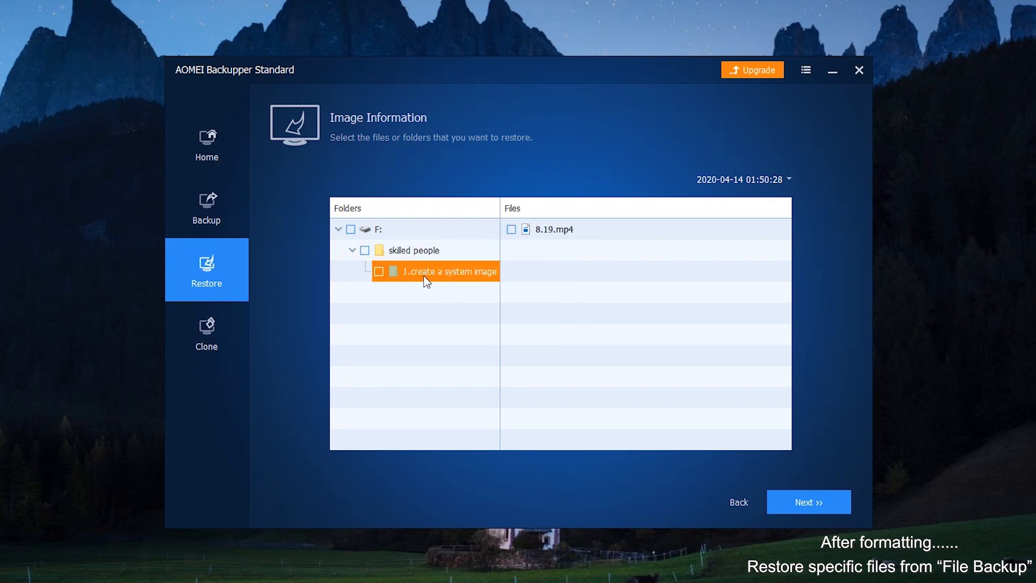
click(377, 272)
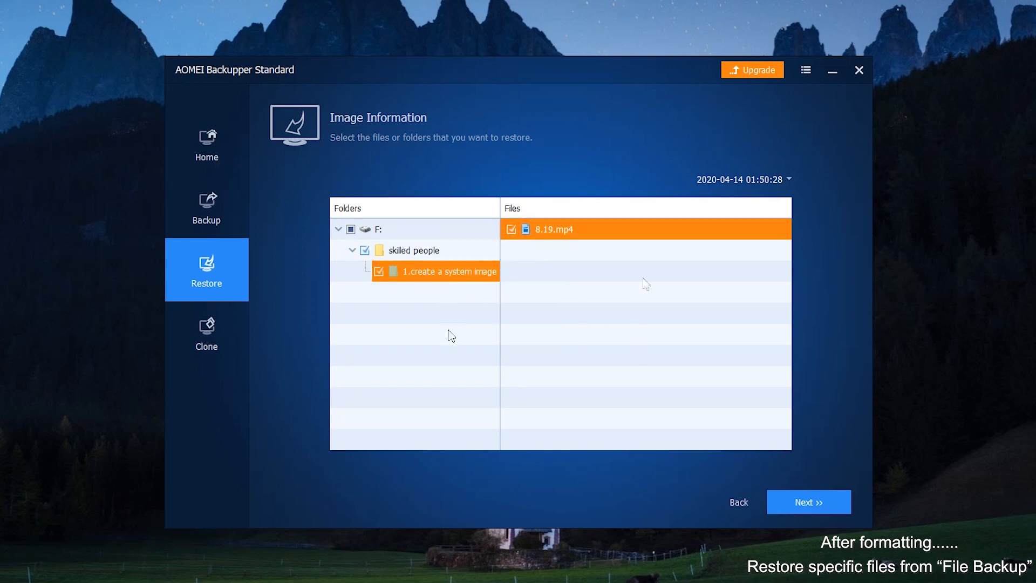
- Restore the selected files to their original location
click(810, 502)
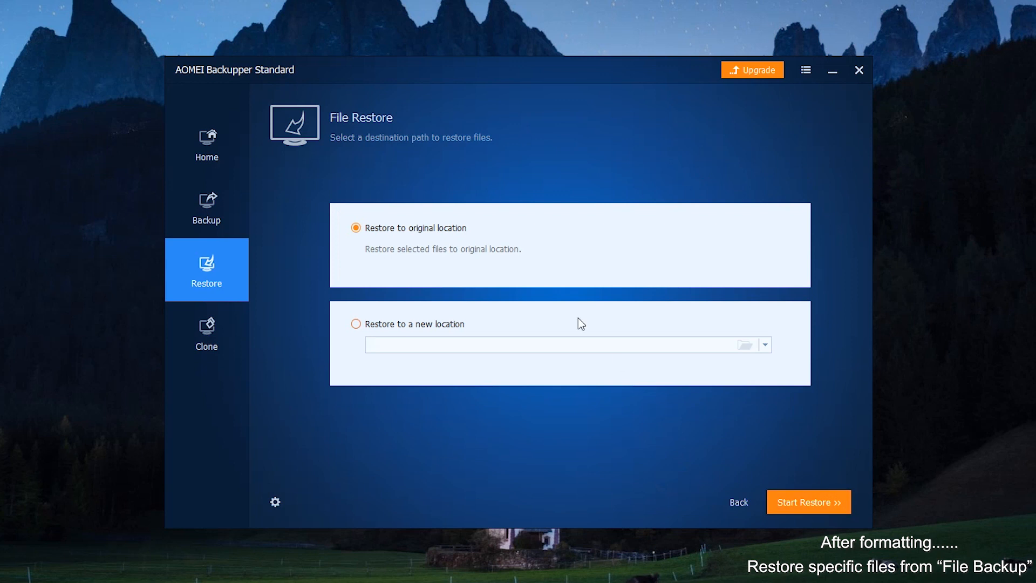
mouse_move(363, 241)
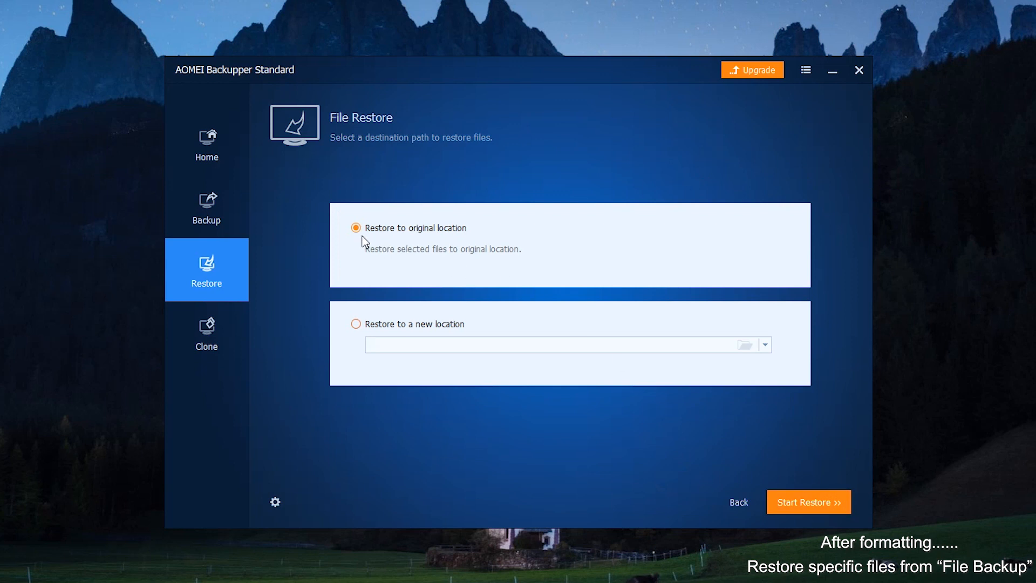
mouse_move(485, 239)
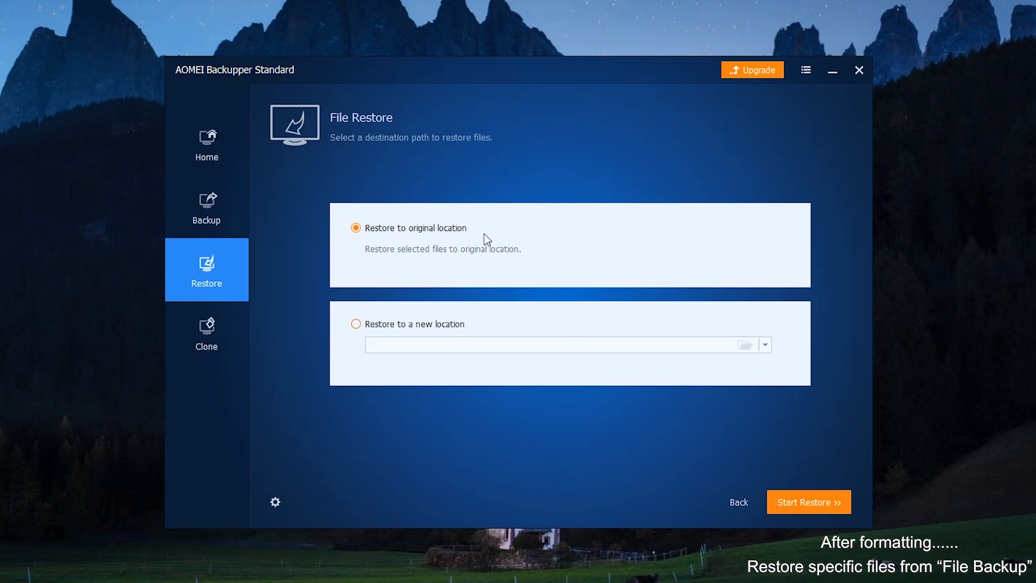
mouse_move(447, 335)
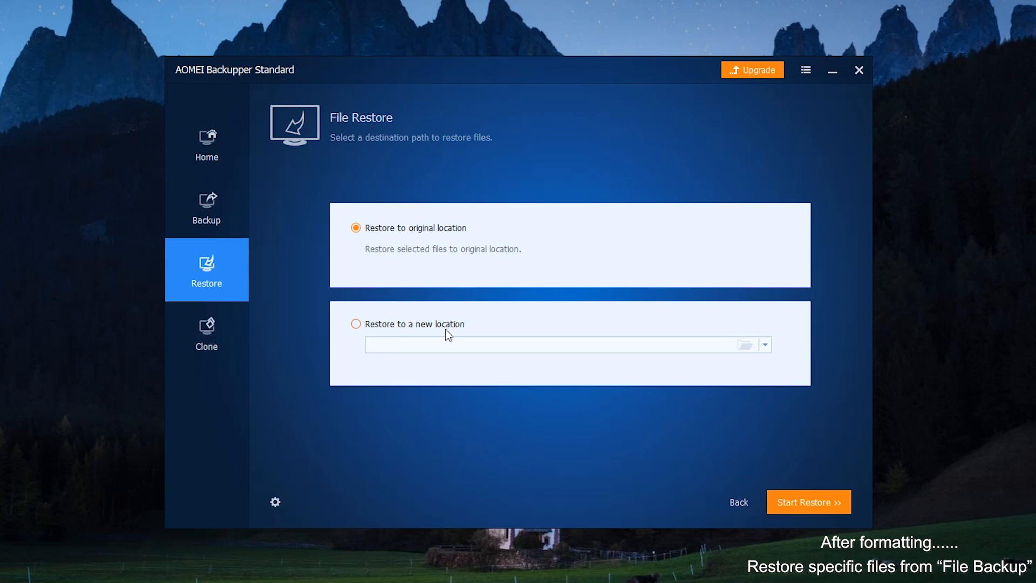
mouse_move(463, 337)
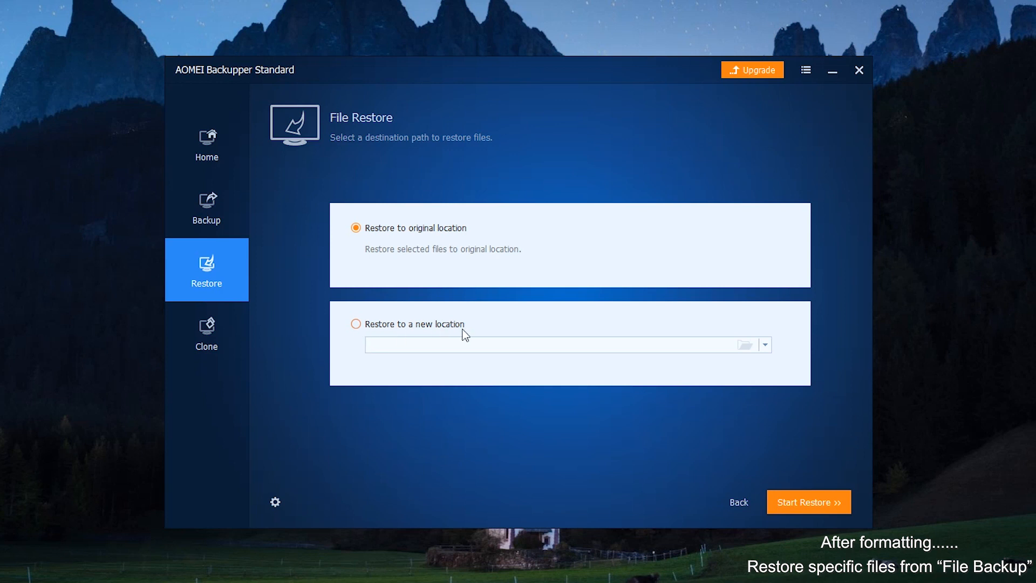
mouse_move(790, 456)
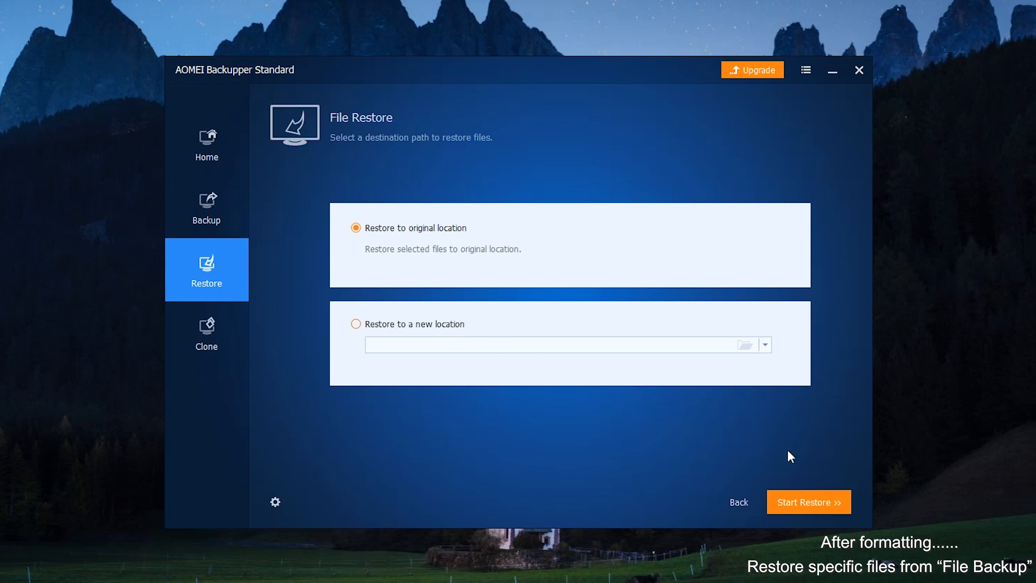
mouse_move(835, 507)
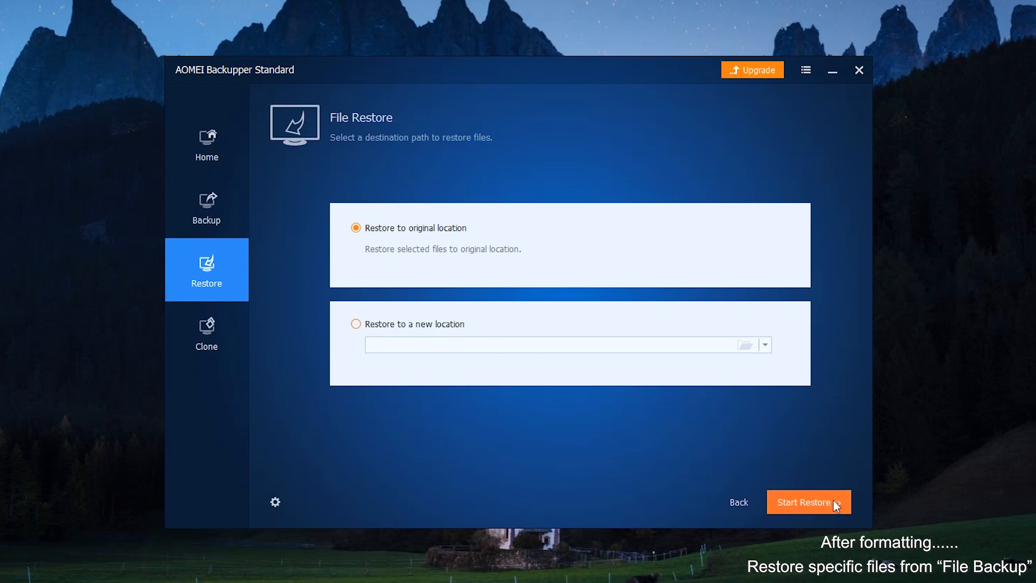
click(808, 502)
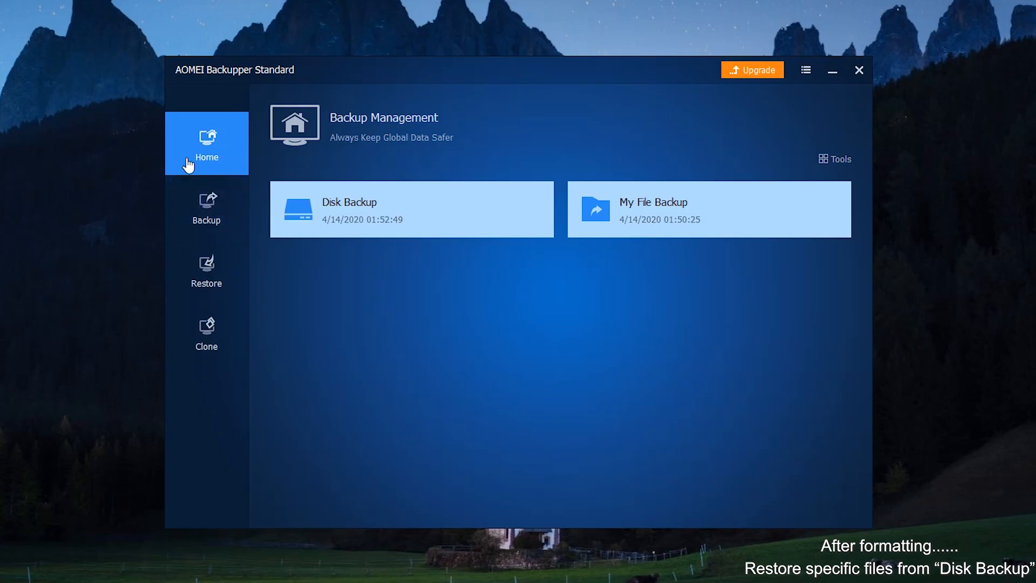
mouse_move(540, 158)
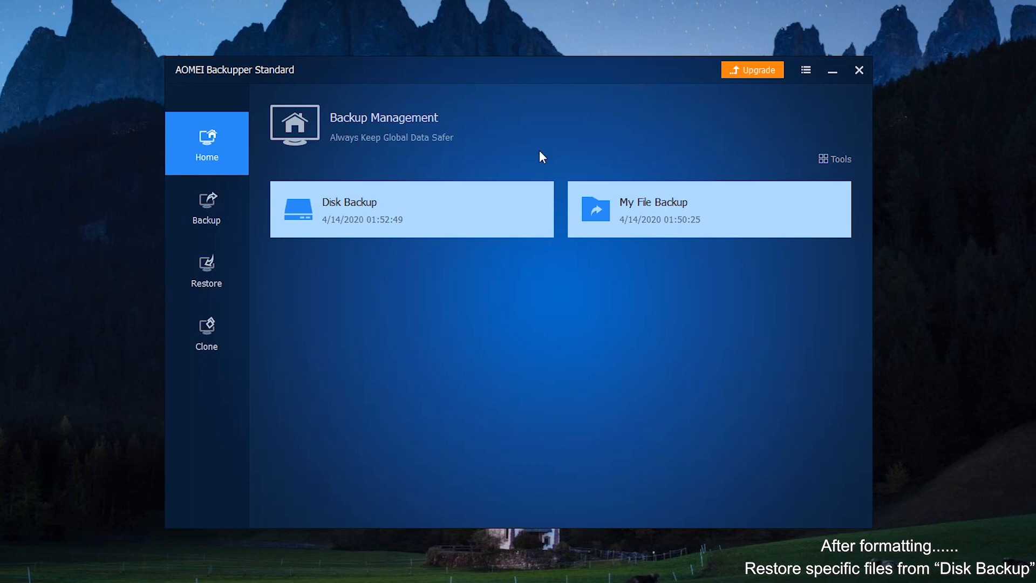
- Use Tools > Explore Image on the Disk Backup image to reach its backup points
click(840, 160)
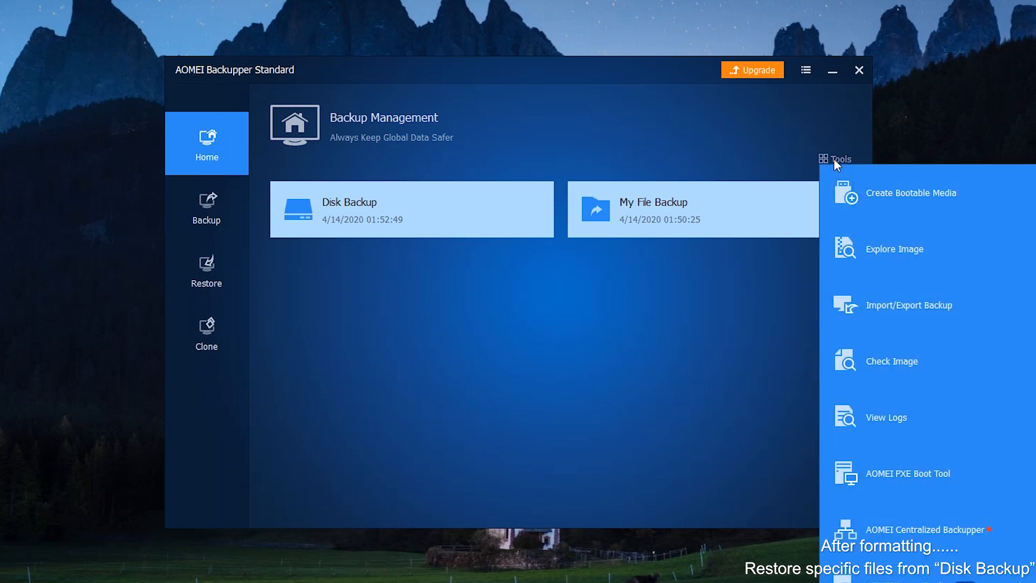
mouse_move(934, 259)
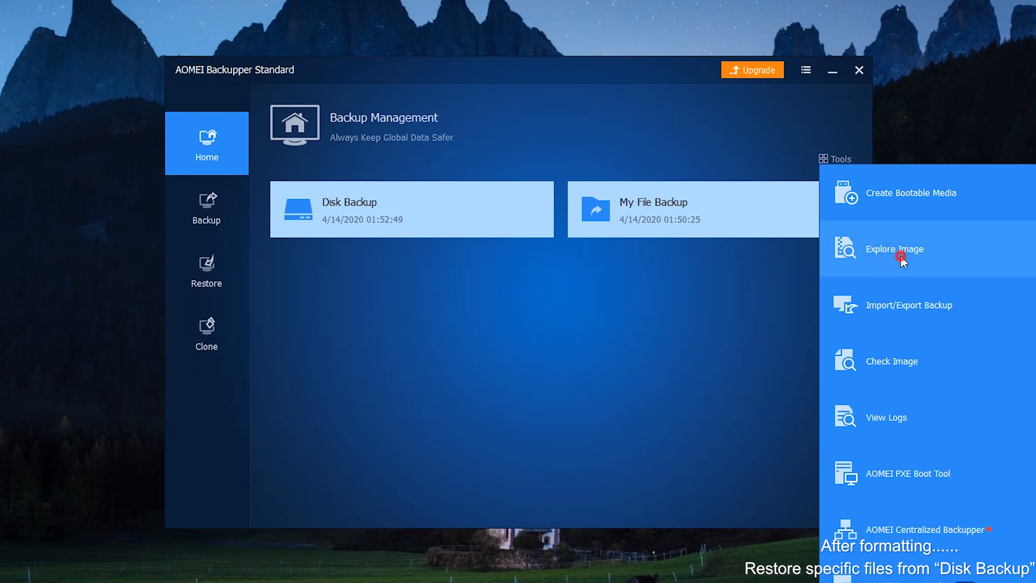
click(900, 256)
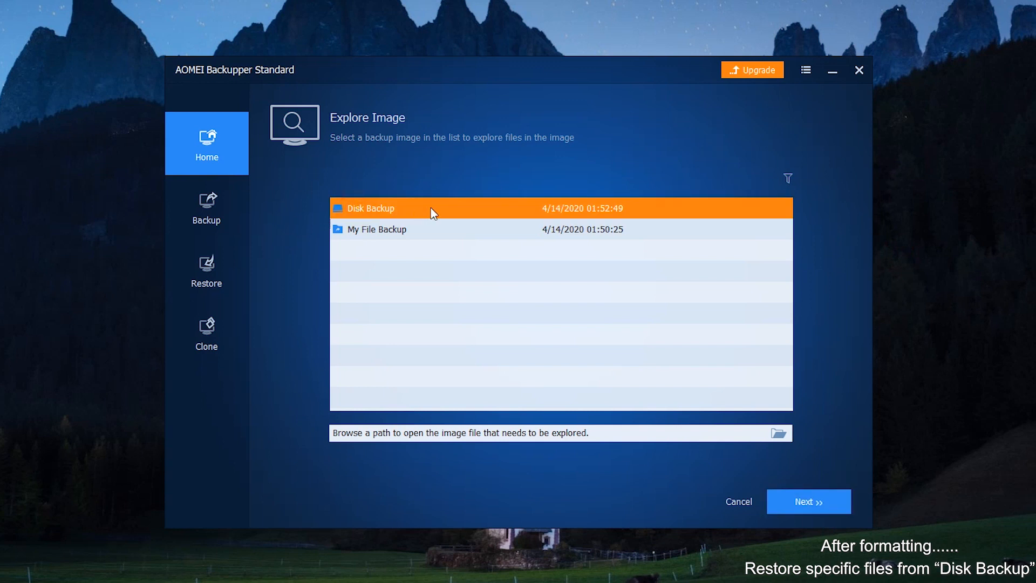
click(809, 501)
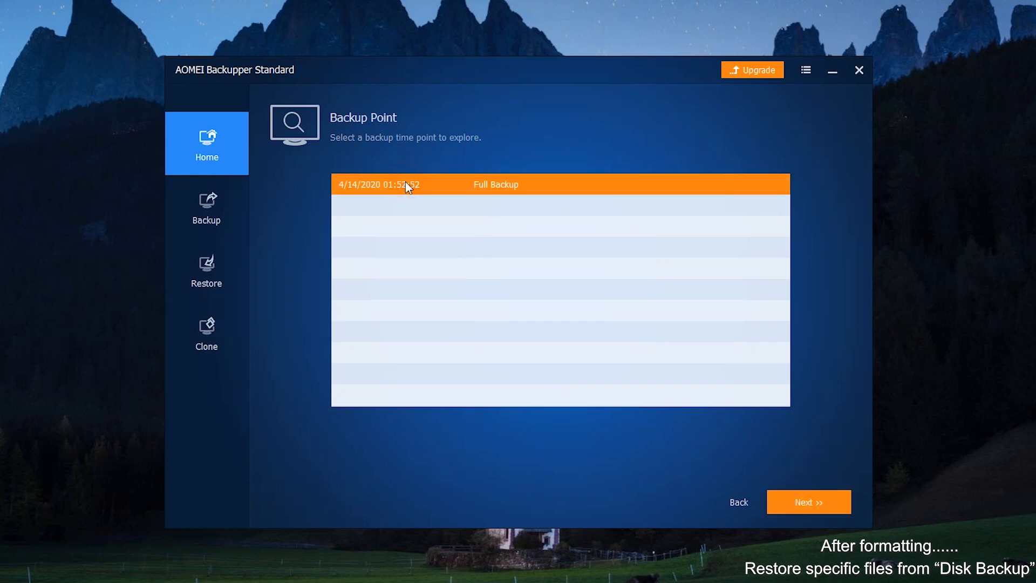
mouse_move(841, 492)
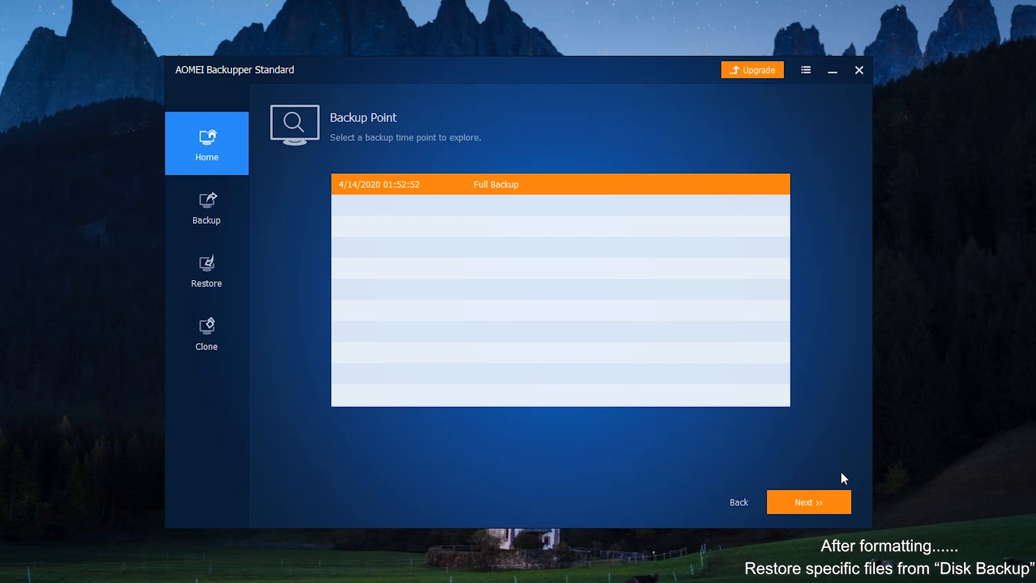
- Mount the full backup's partition as virtual drive E: and finish the operation
click(808, 502)
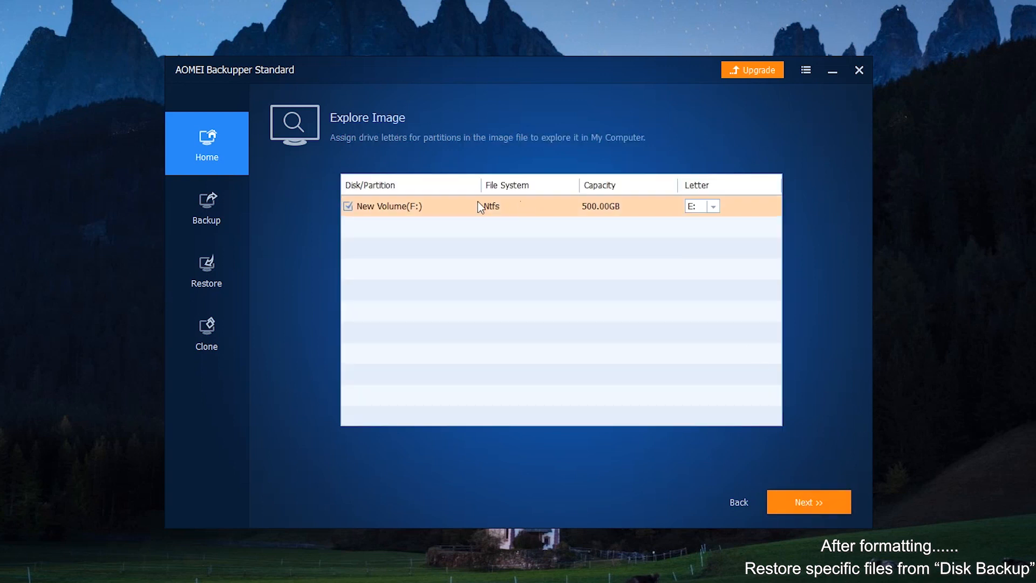
click(713, 206)
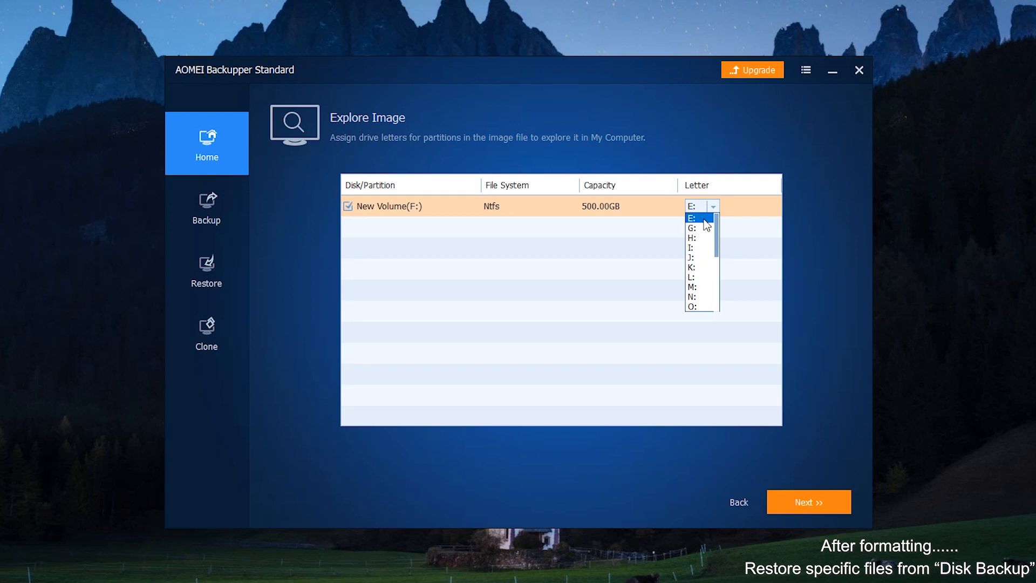
click(691, 217)
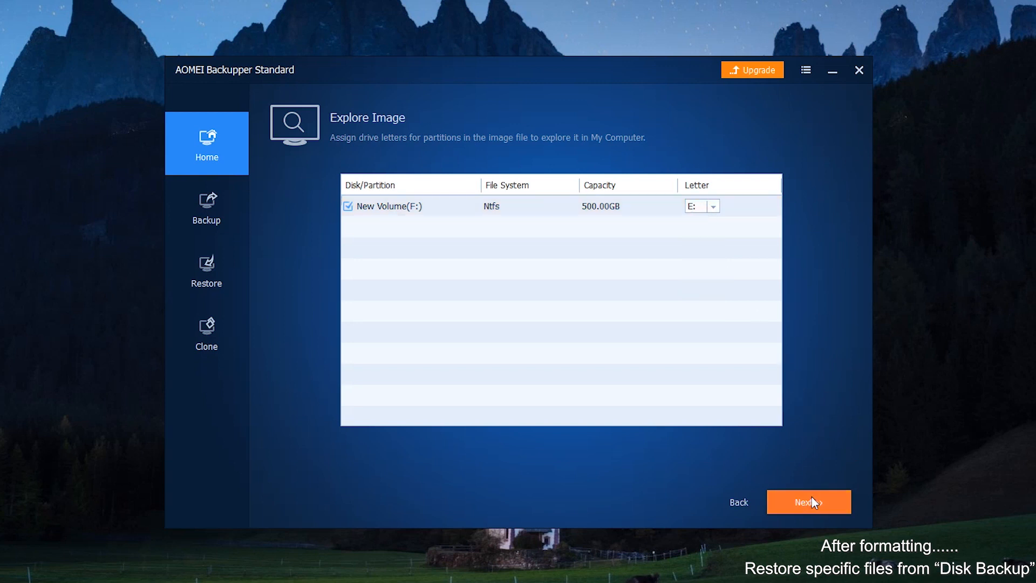
click(809, 501)
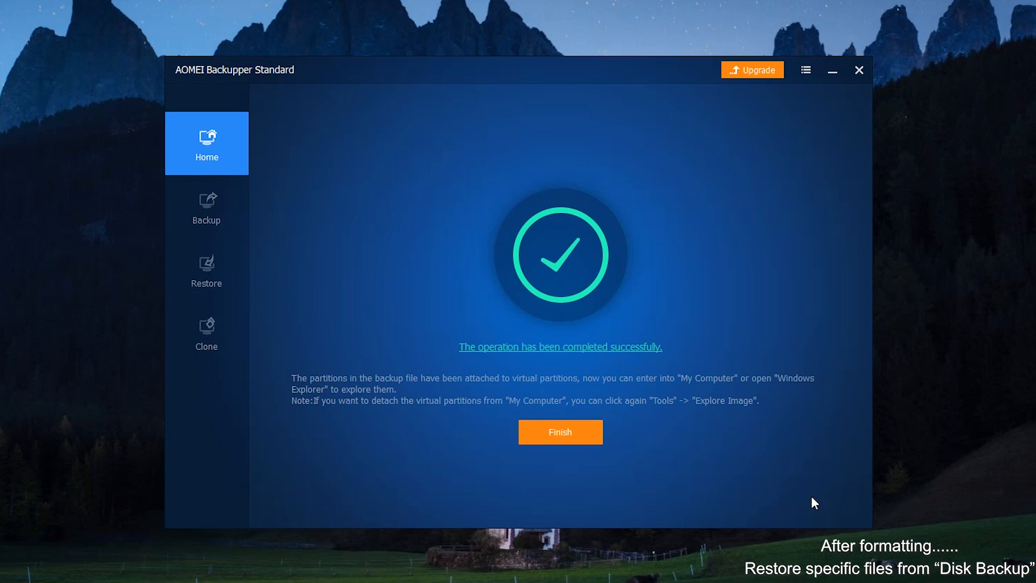
mouse_move(576, 441)
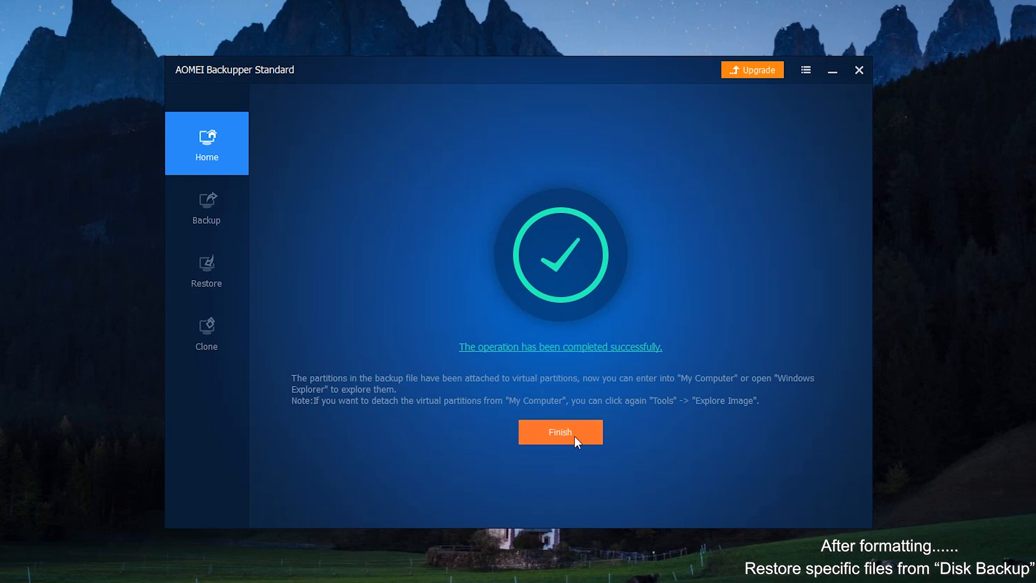
click(560, 432)
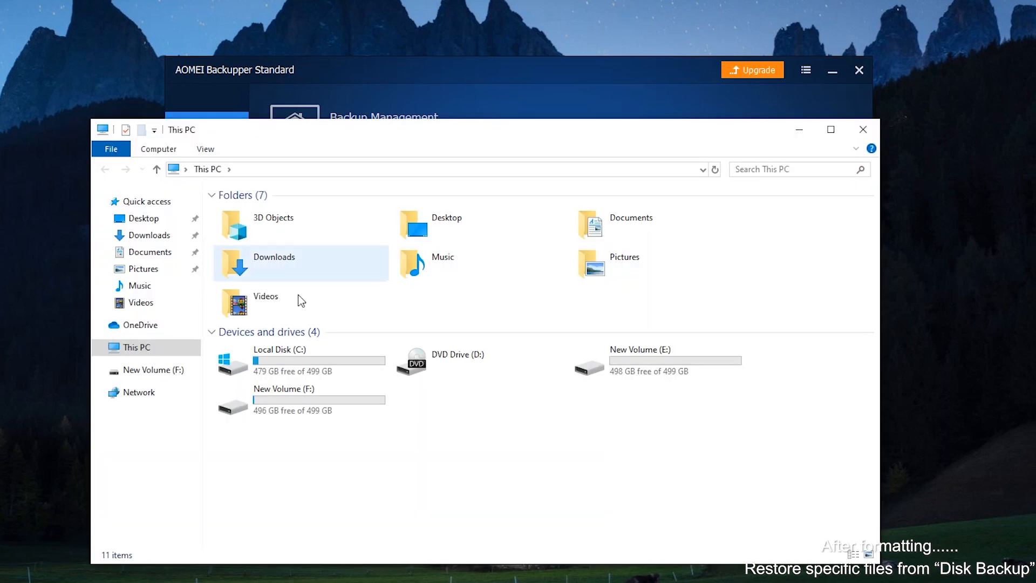
- Browse New Volume (E:) in This PC, showing Disk Backup, My File Backup and skilled people folders selected
click(636, 362)
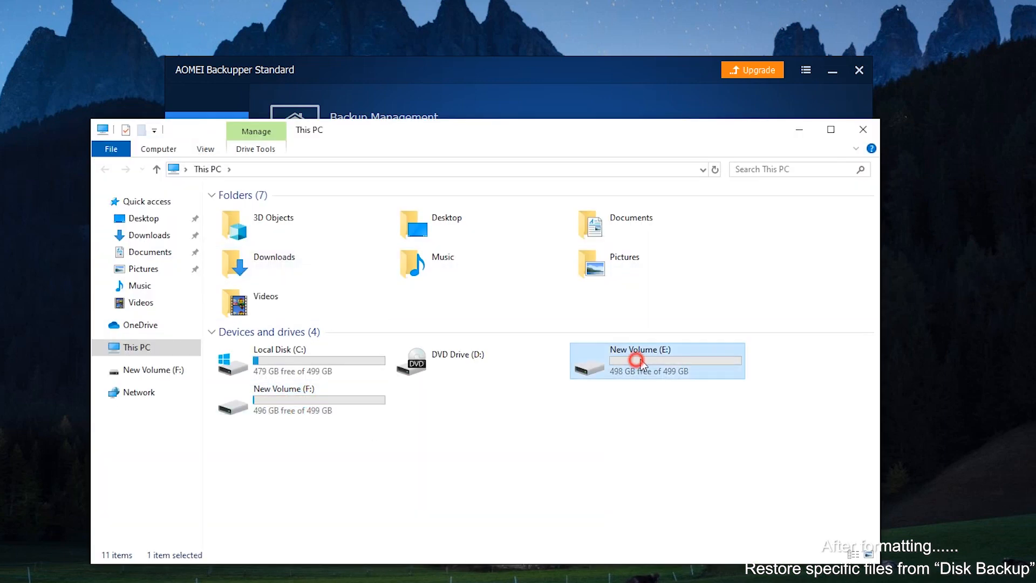
double_click(639, 360)
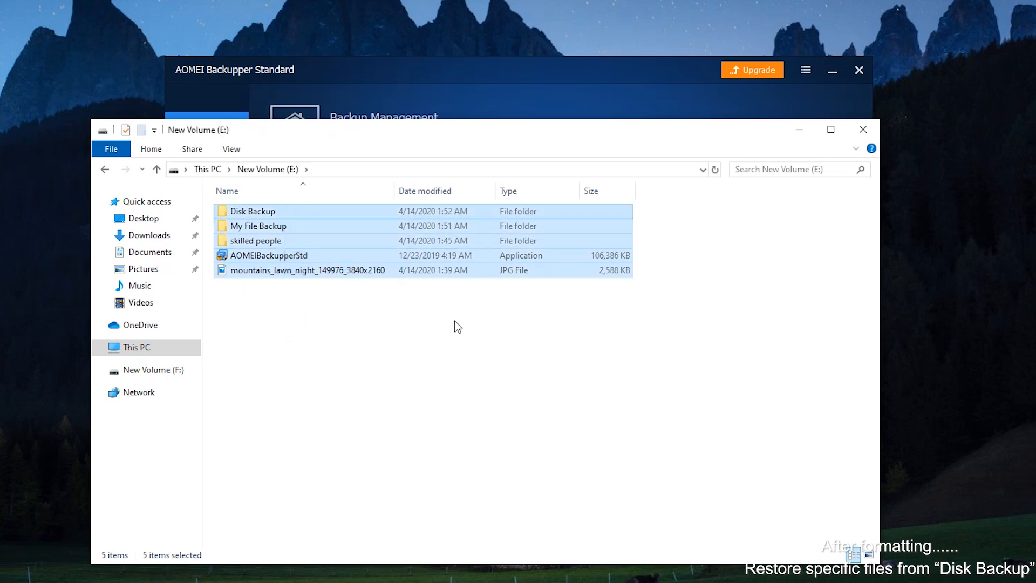
mouse_move(415, 230)
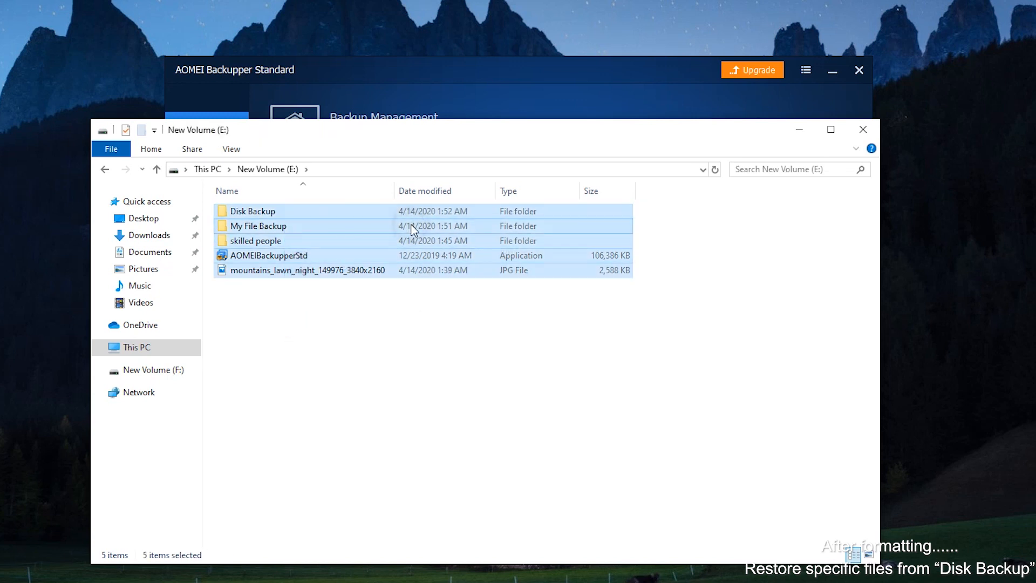
right_click(252, 211)
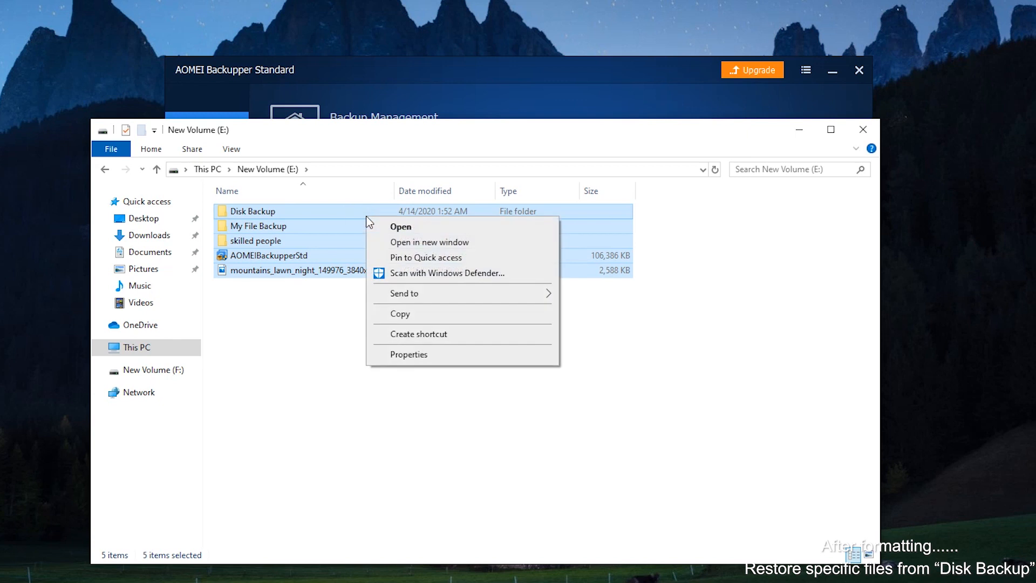
mouse_move(429, 322)
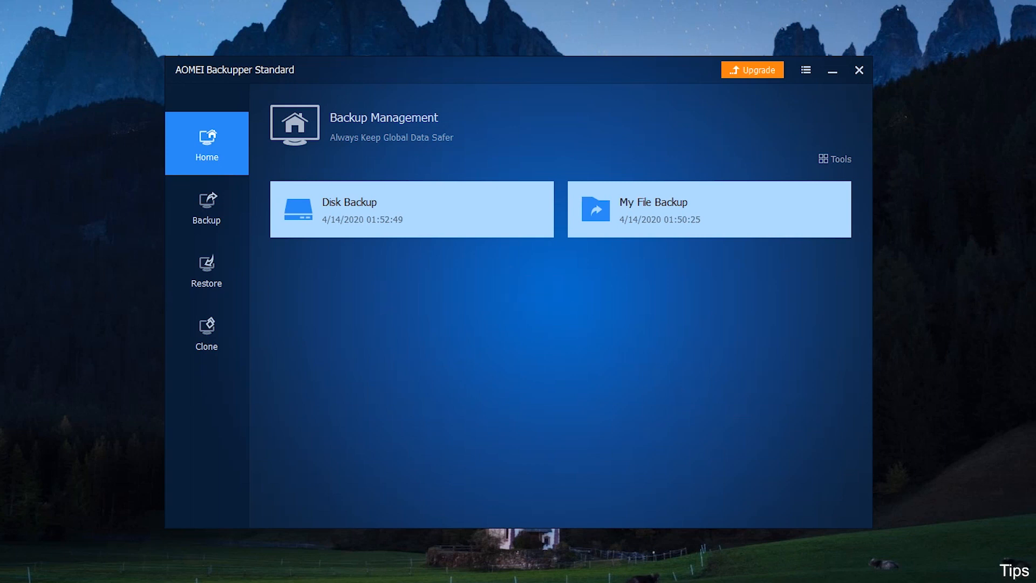
mouse_move(214, 153)
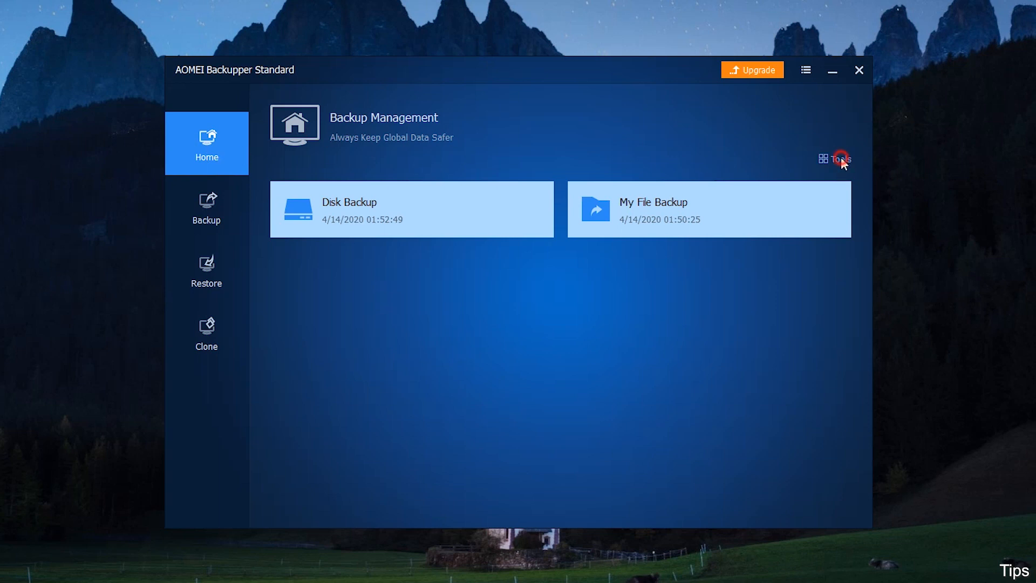
- Detach virtual partition E from Tools > Explore Image, leaving the list empty
click(841, 159)
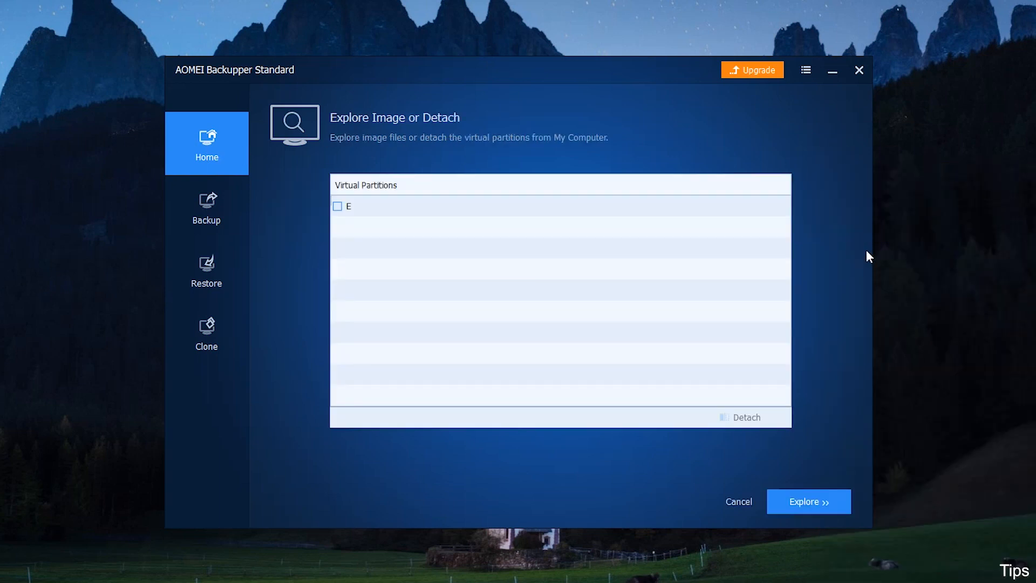
click(337, 206)
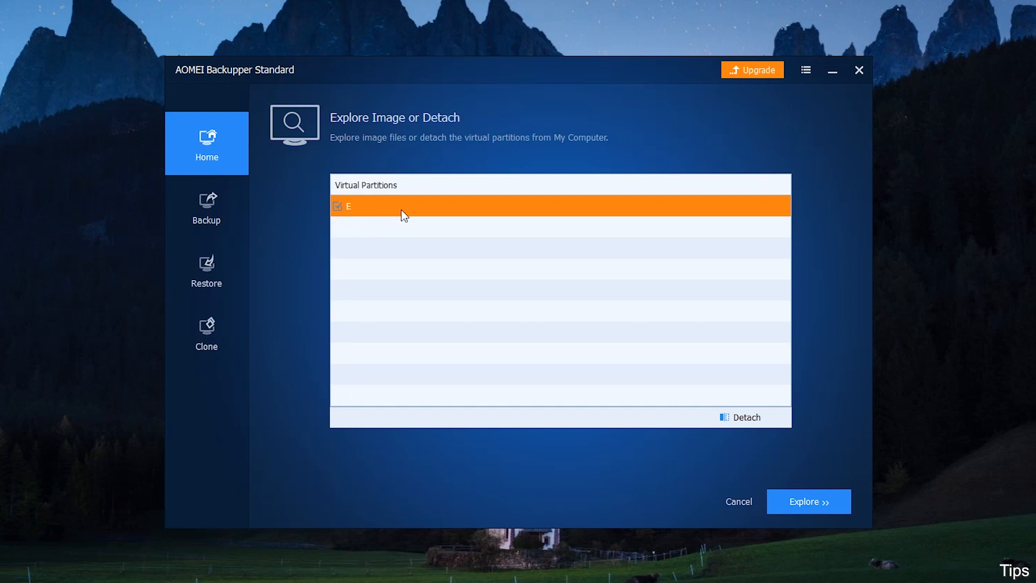
mouse_move(746, 423)
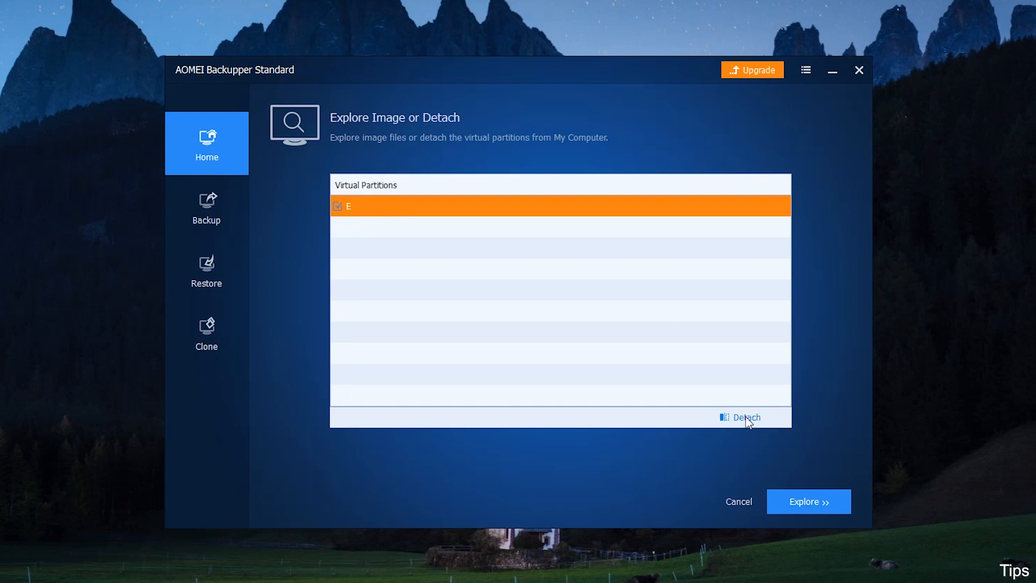
click(742, 416)
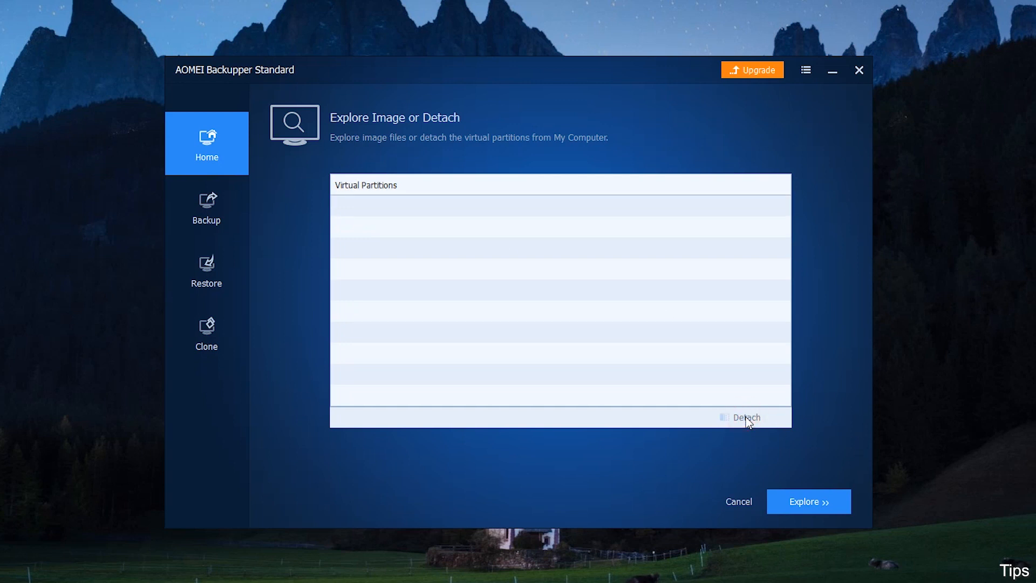